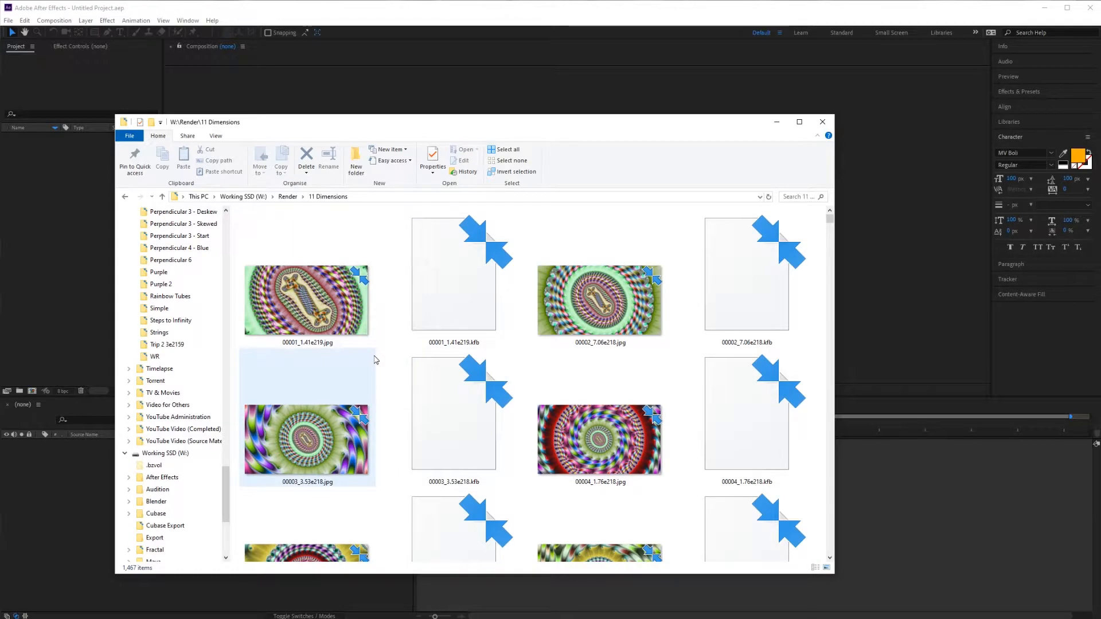
pyautogui.moveTo(376, 359)
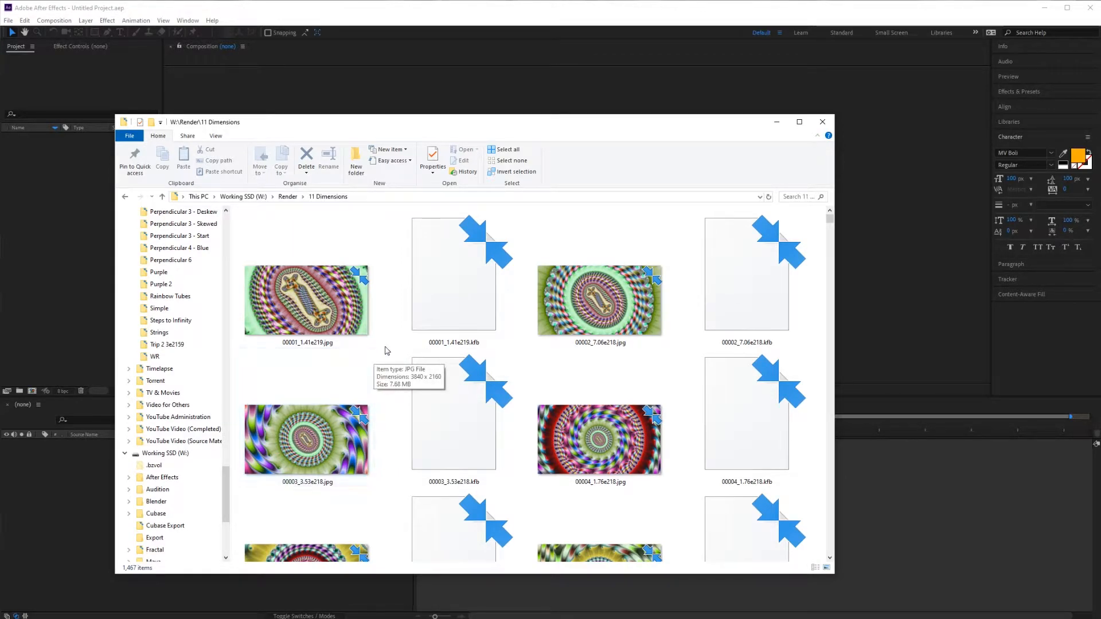
pyautogui.moveTo(379, 366)
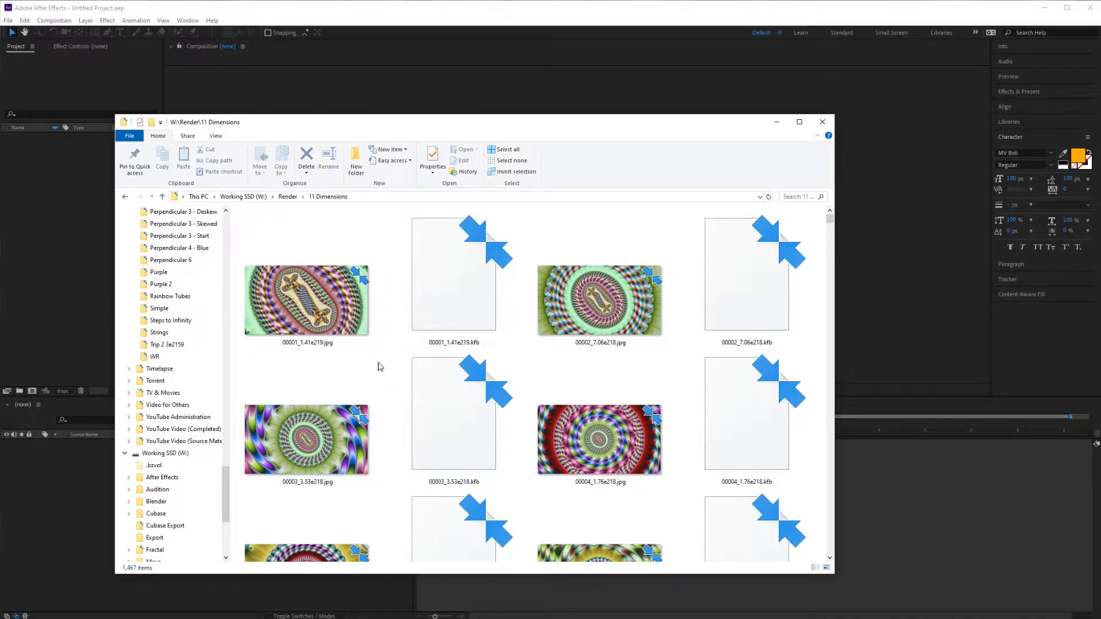
# Step: Select the 00001_1.41e219.kfb location file in Explorer and return to After Effects
pyautogui.click(453, 274)
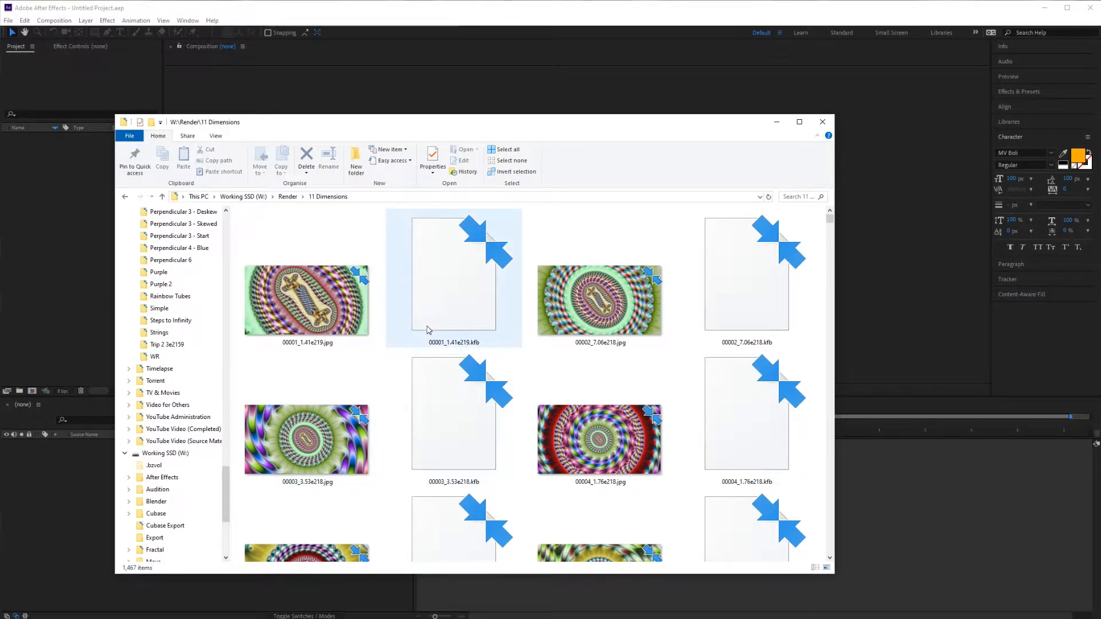
pyautogui.moveTo(445, 337)
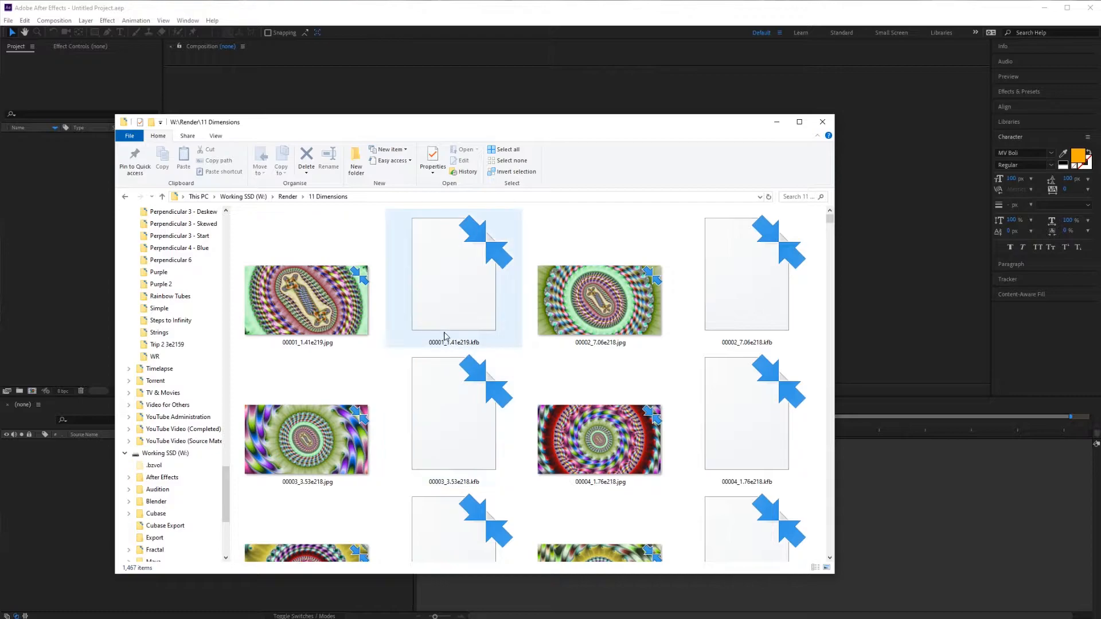
pyautogui.click(453, 413)
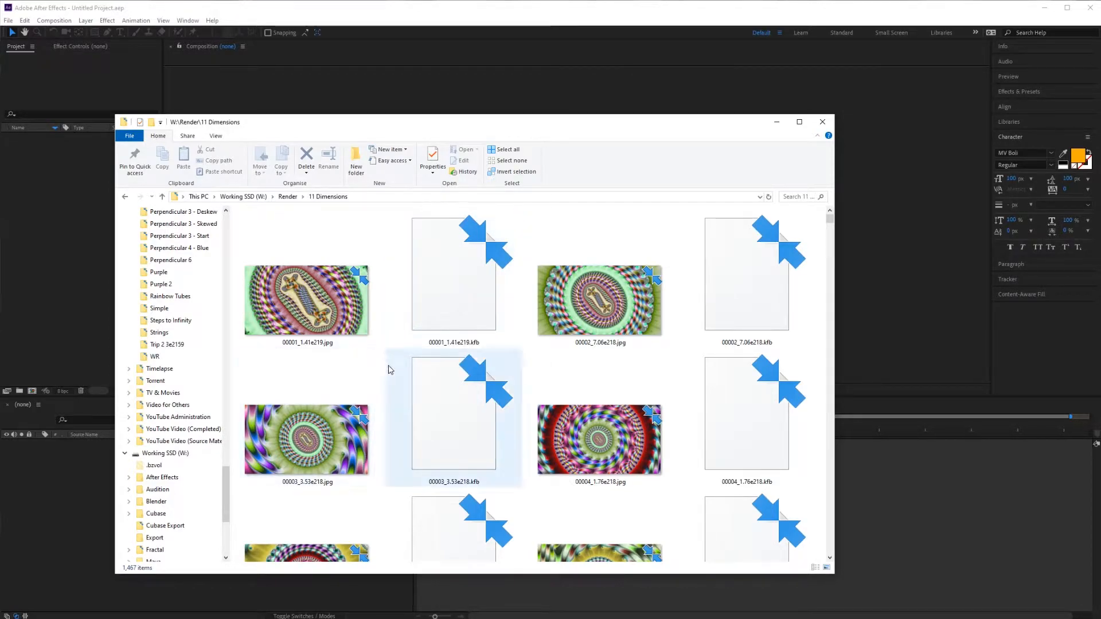
pyautogui.click(377, 367)
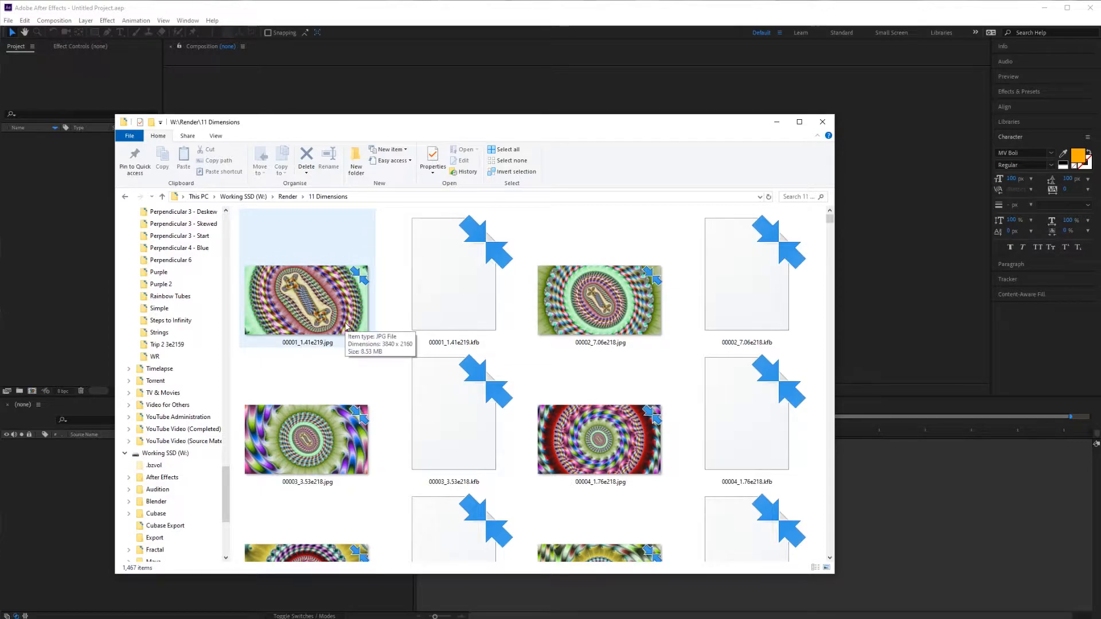
pyautogui.click(820, 121)
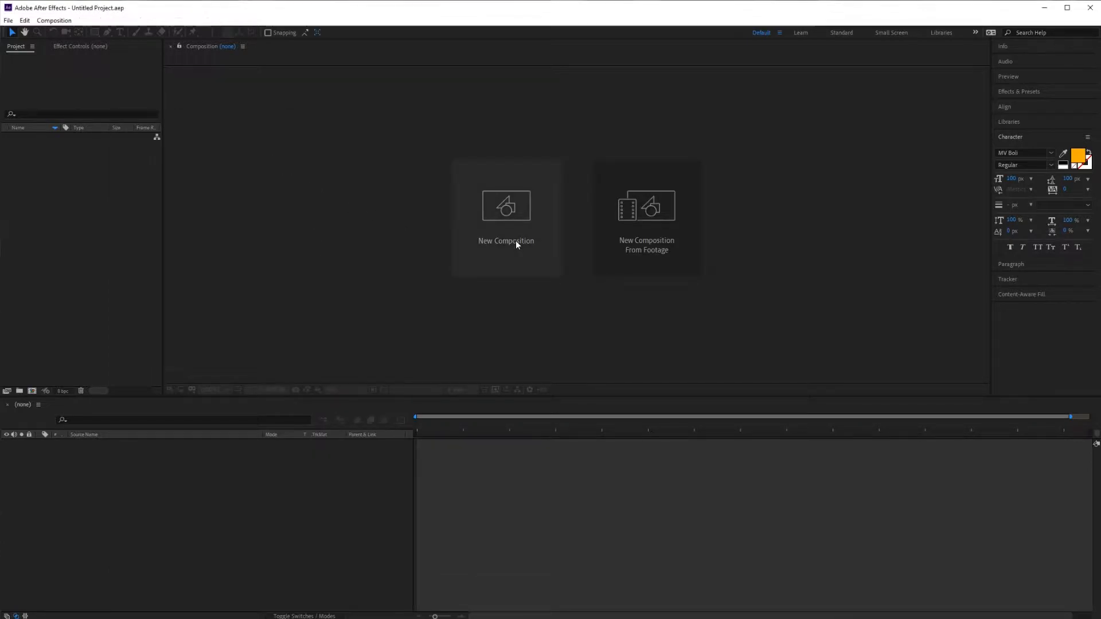
# Step: Create a new 3840×2160, 60 fps composition named Tutorial
pyautogui.click(506, 218)
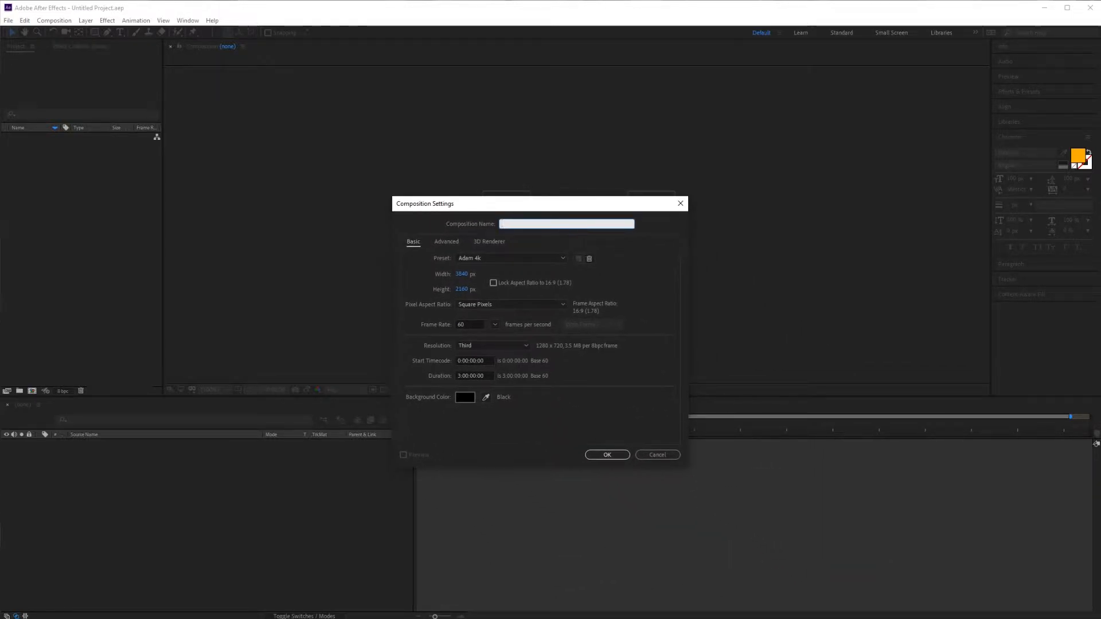
pyautogui.write('Tutorial')
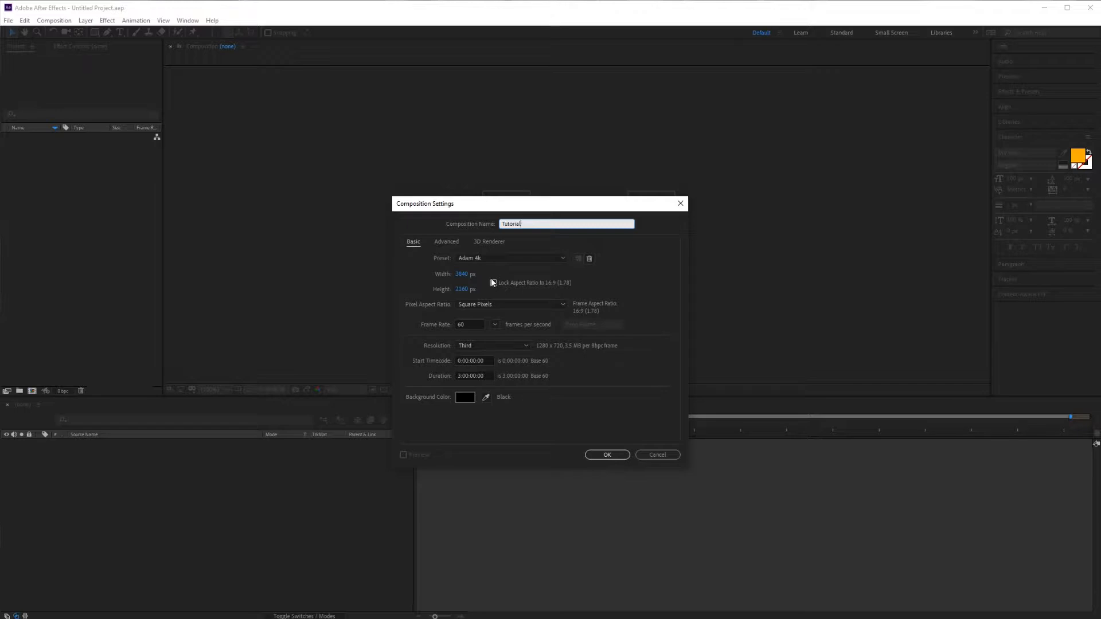
pyautogui.click(605, 454)
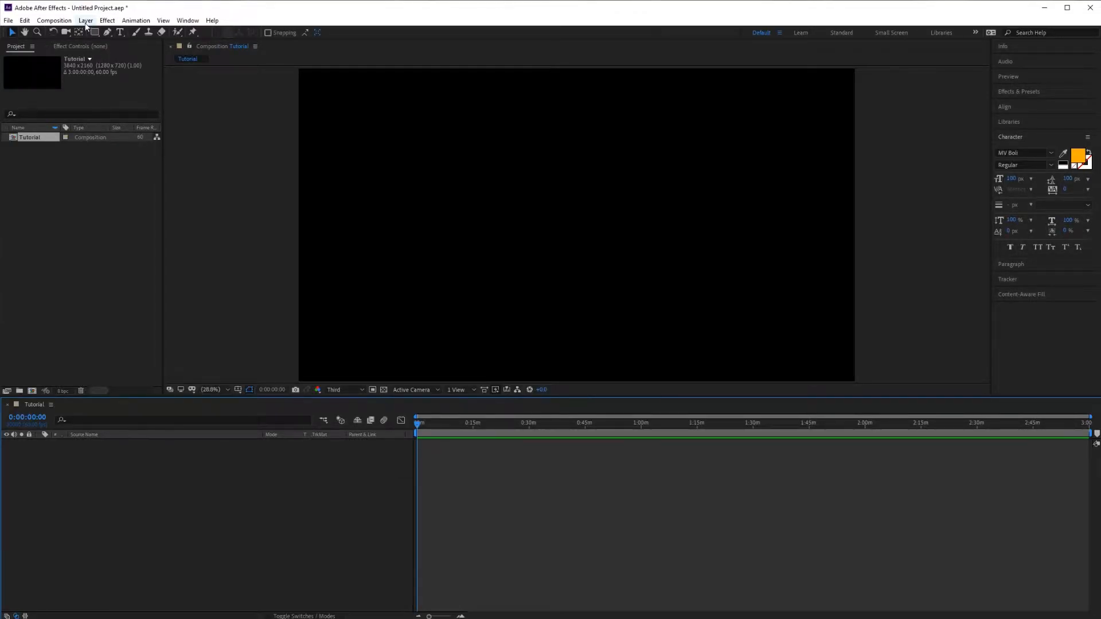
# Step: Add a full-frame comp-size solid layer named KF to the Tutorial composition
pyautogui.click(85, 20)
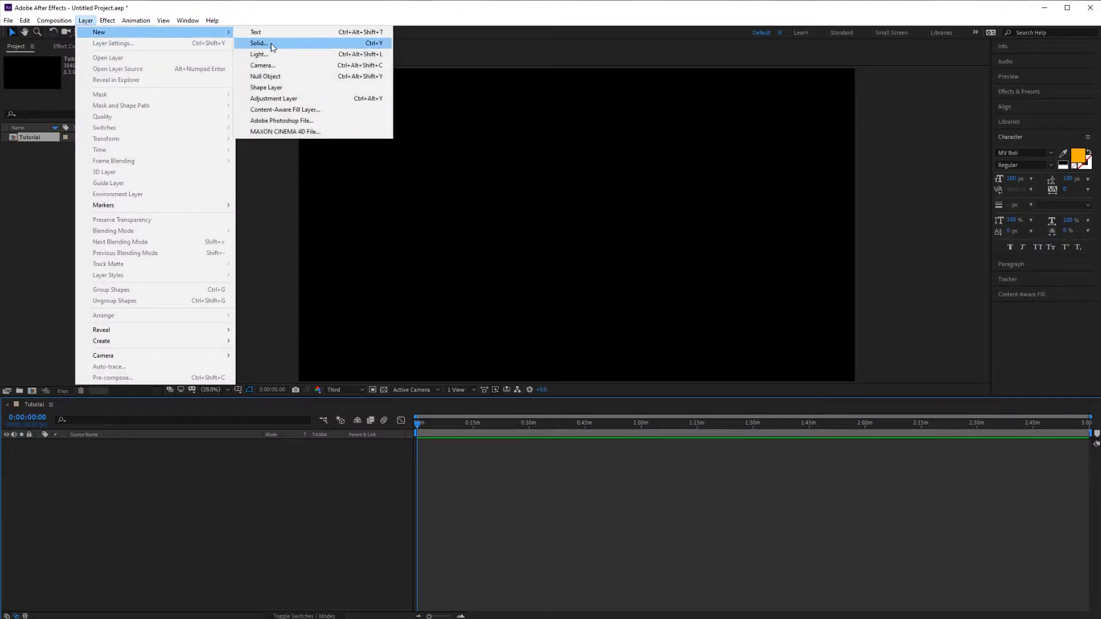
pyautogui.click(258, 43)
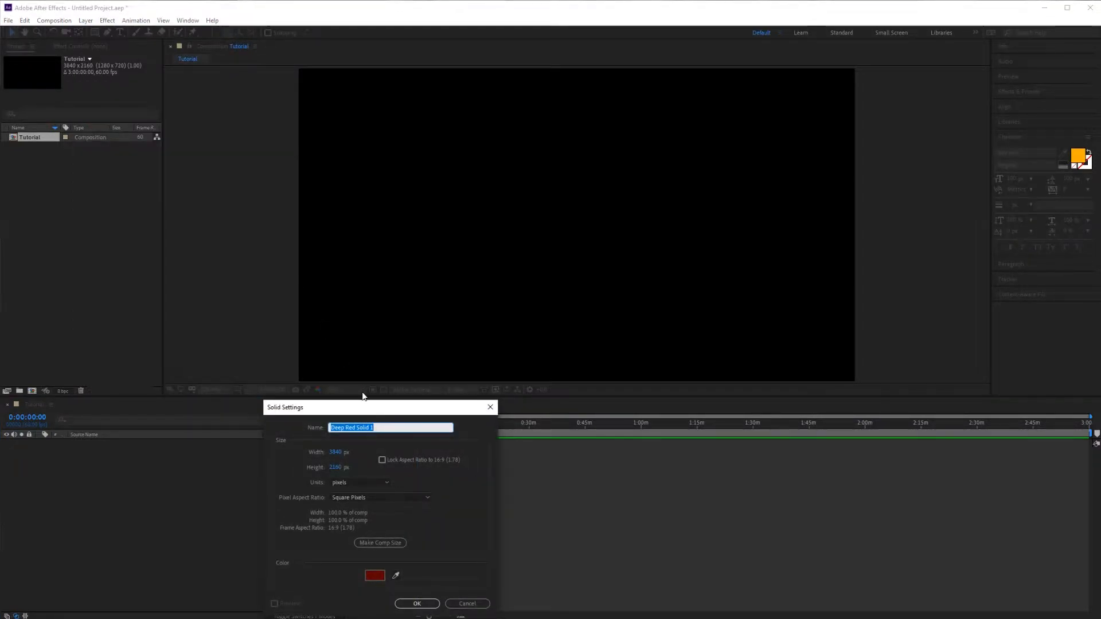
pyautogui.write('KF')
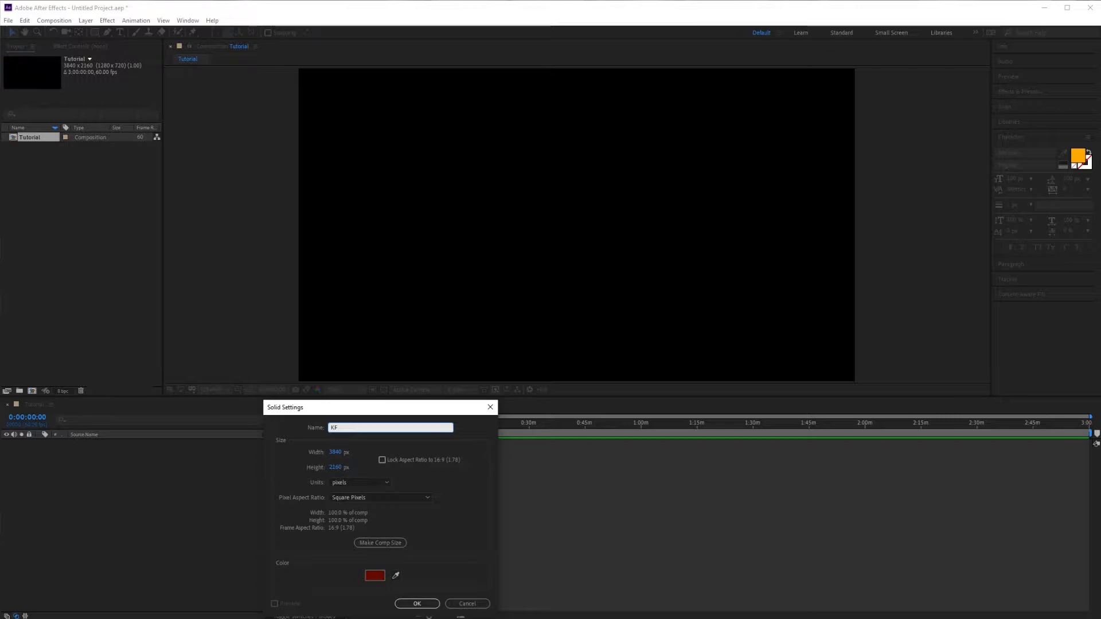
pyautogui.click(416, 603)
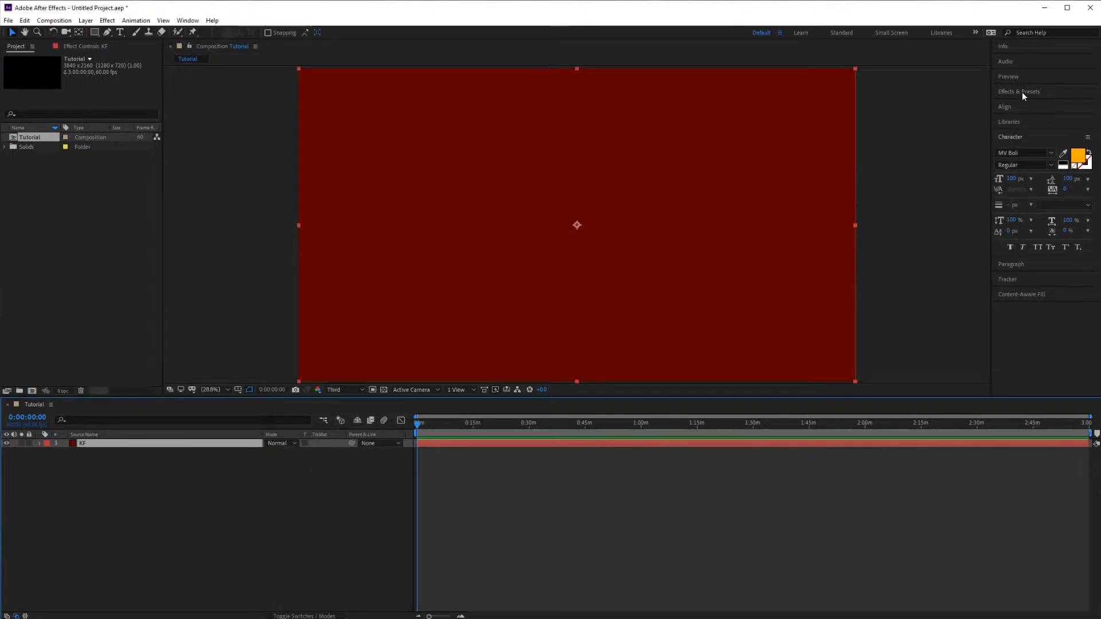
# Step: Find KF Movie Maker in the effects library via 'kf' and apply it to the KF layer
pyautogui.click(1018, 91)
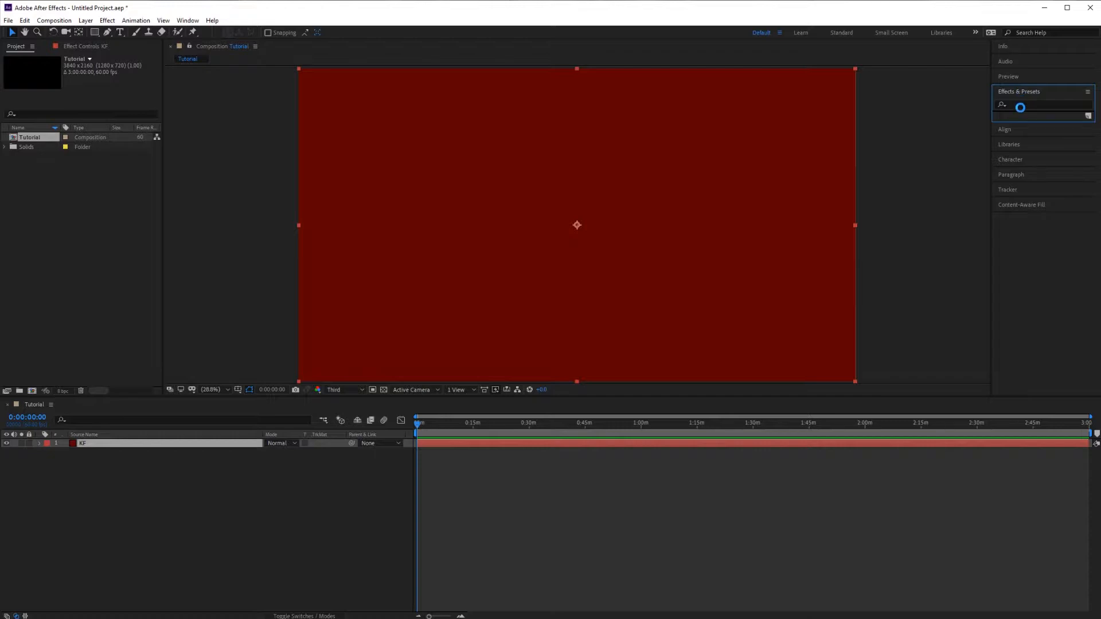
pyautogui.click(1038, 106)
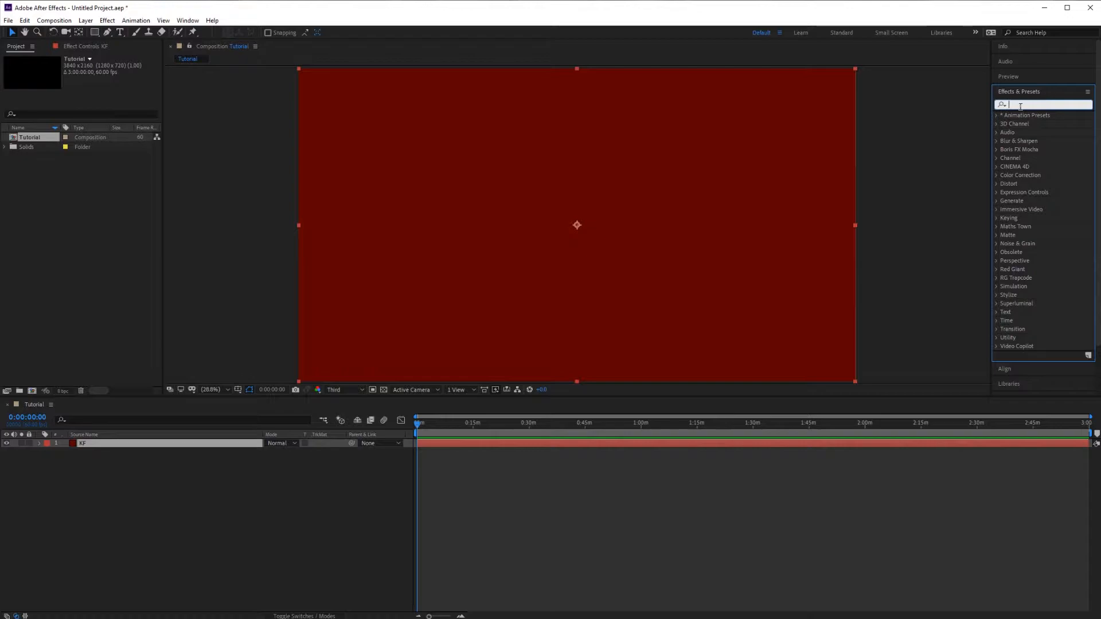
pyautogui.write('kf')
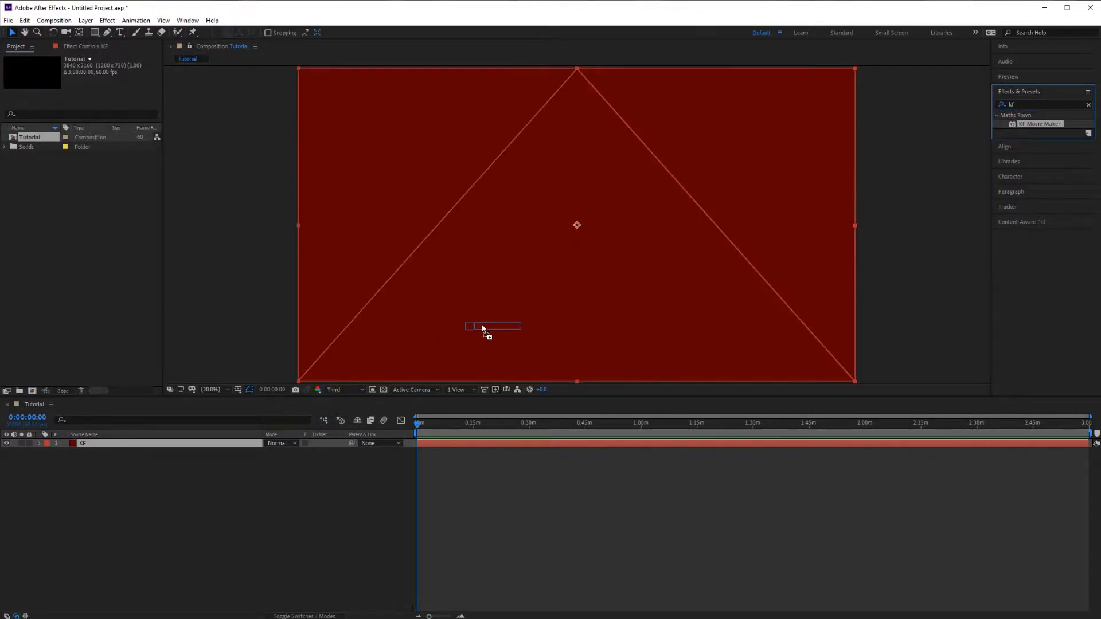
pyautogui.doubleClick(1040, 124)
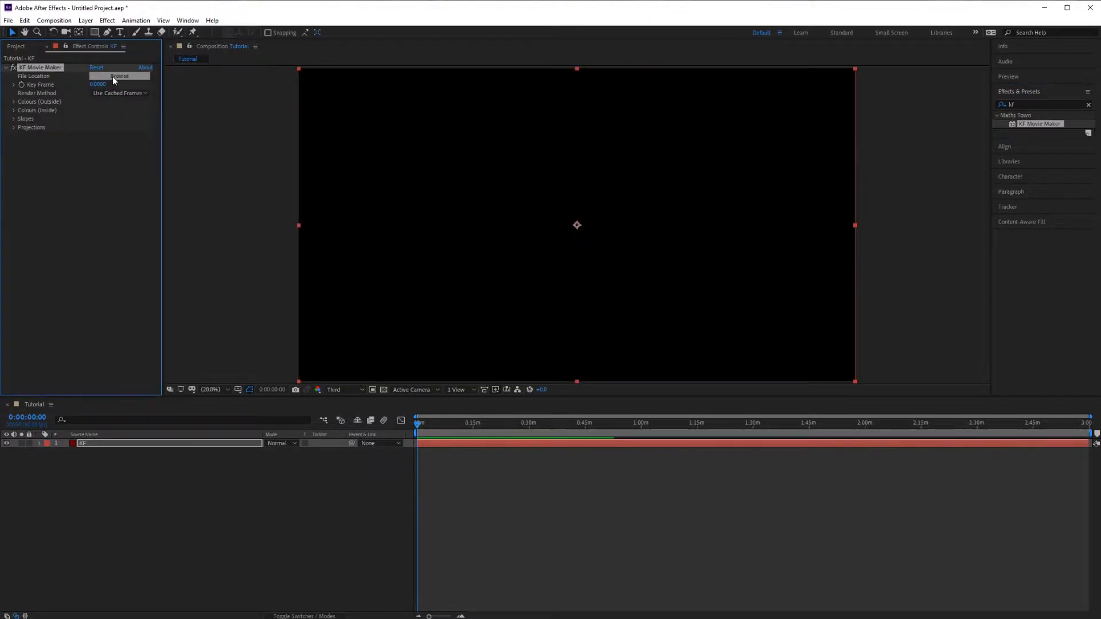
# Step: Load the 11-dimensions.kfr fractal location file into the KF Movie Maker effect
pyautogui.click(118, 76)
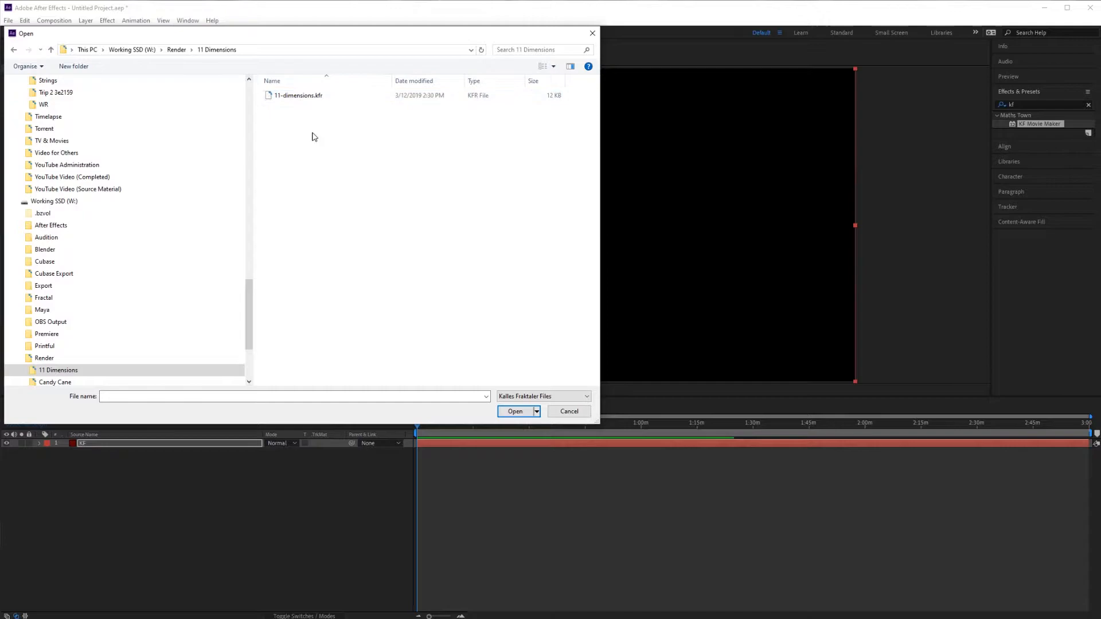
pyautogui.click(298, 95)
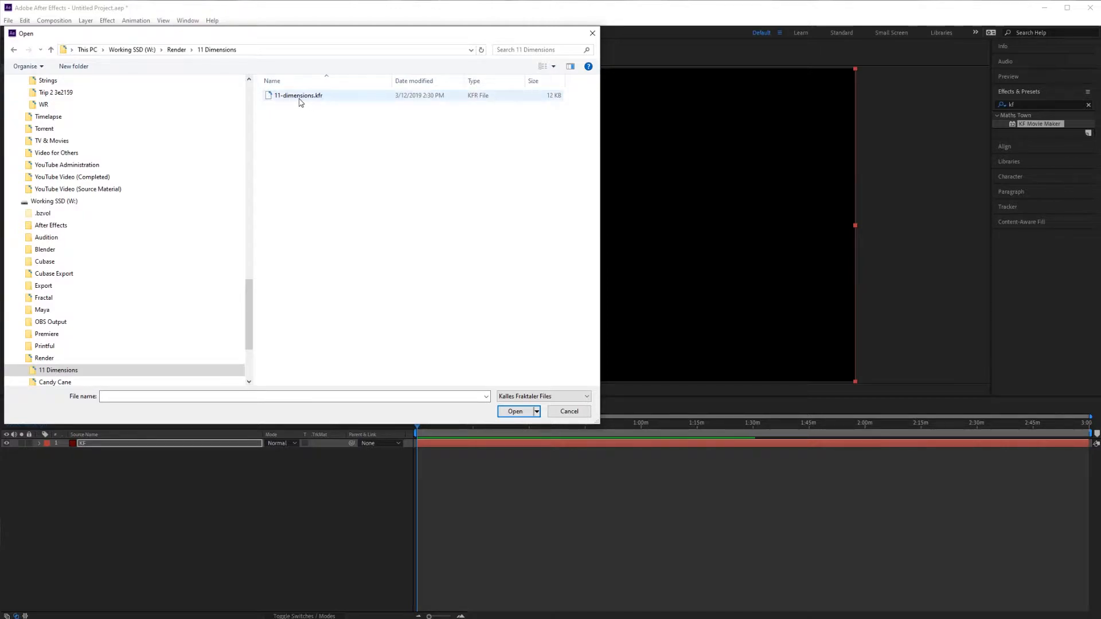
pyautogui.moveTo(298, 95)
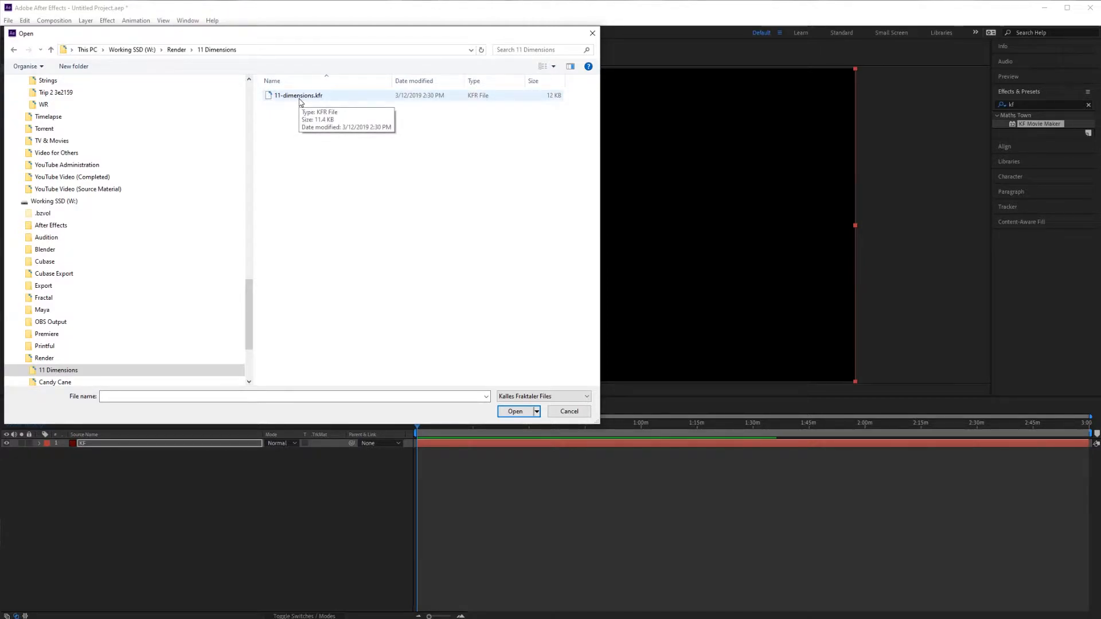
pyautogui.click(515, 410)
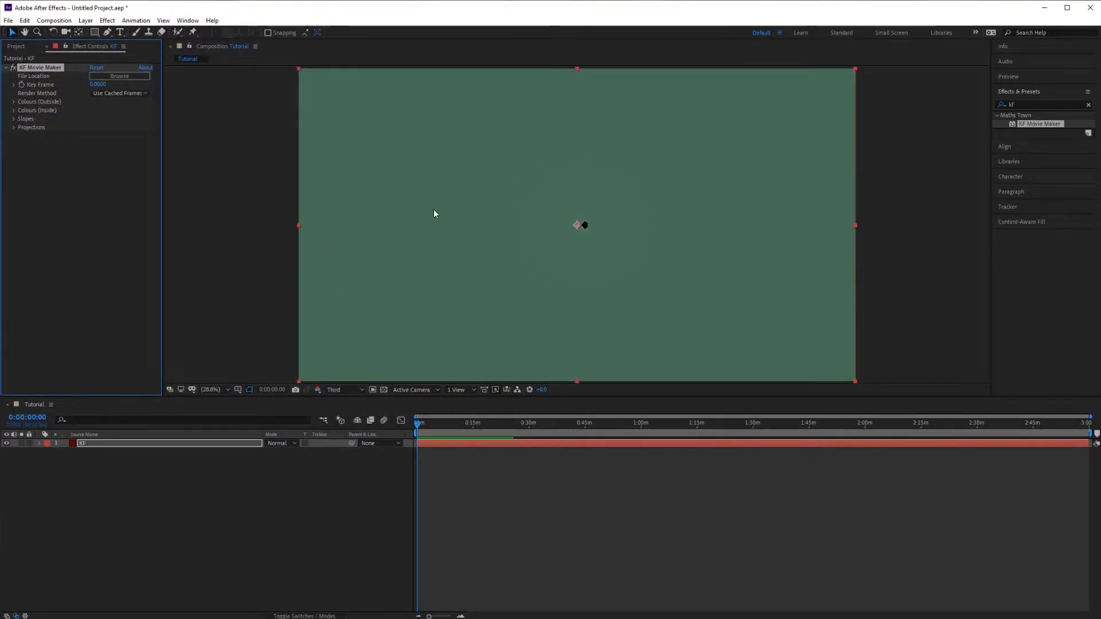
pyautogui.moveTo(381, 182)
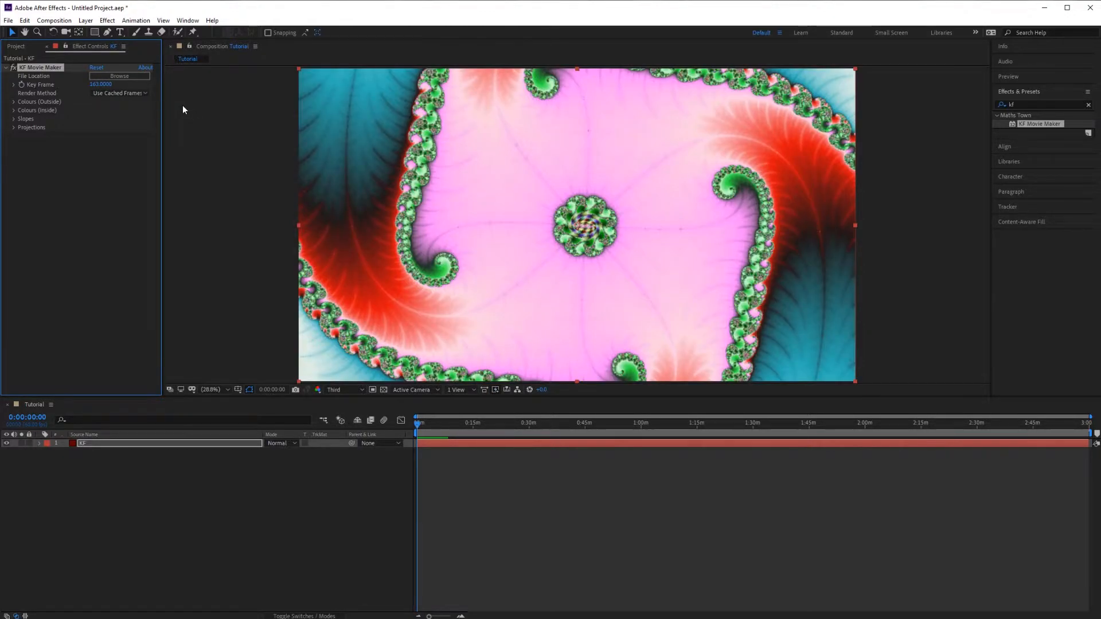
# Step: Set the viewer to Half resolution and reveal the Key Frame property's 0–732 range
pyautogui.click(340, 388)
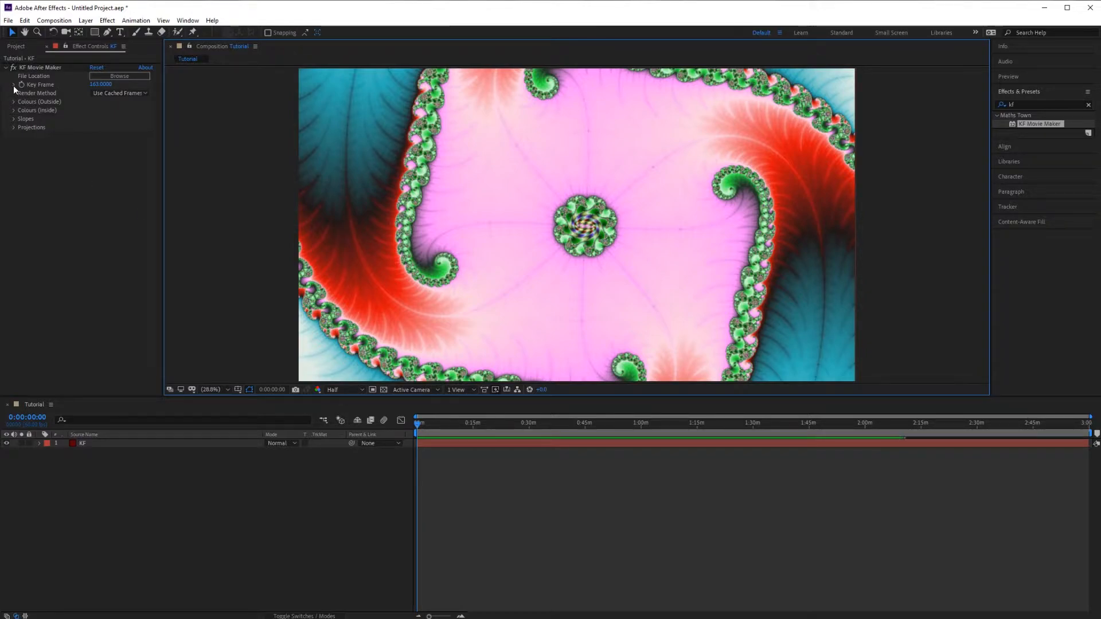
pyautogui.click(14, 84)
pyautogui.write('732')
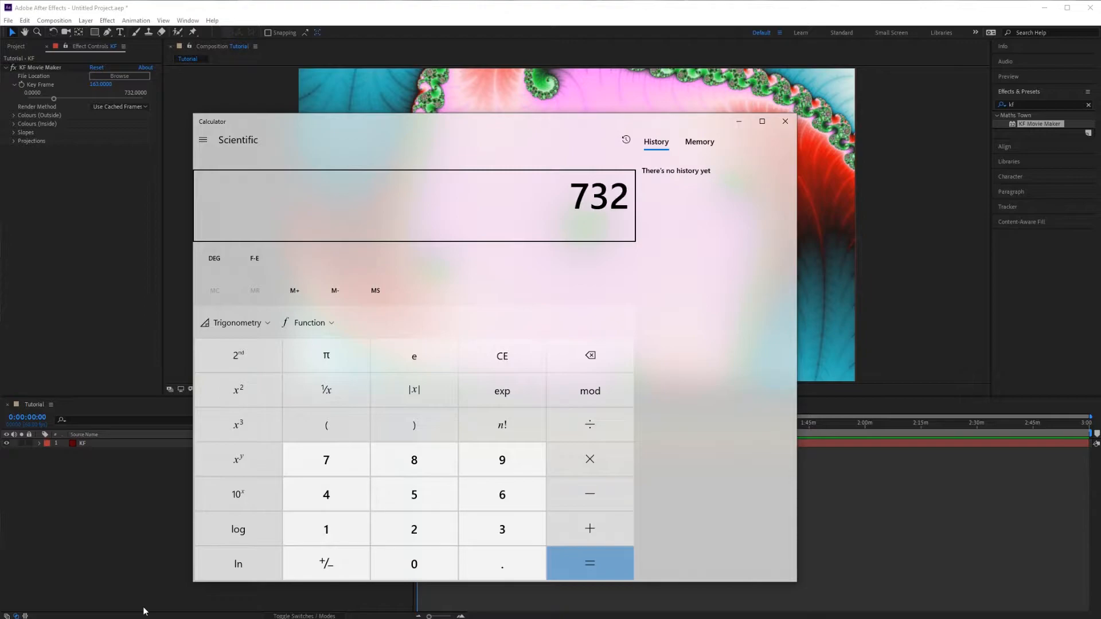
# Step: Work out 732 × 1.5 = 1,098 in Calculator
pyautogui.click(588, 563)
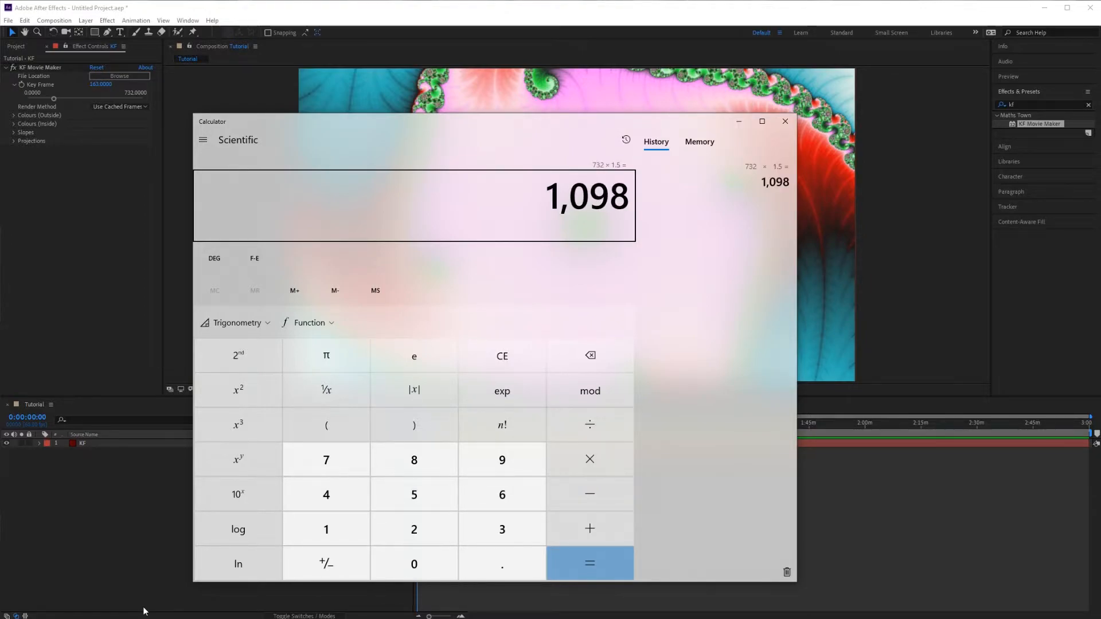
pyautogui.click(589, 563)
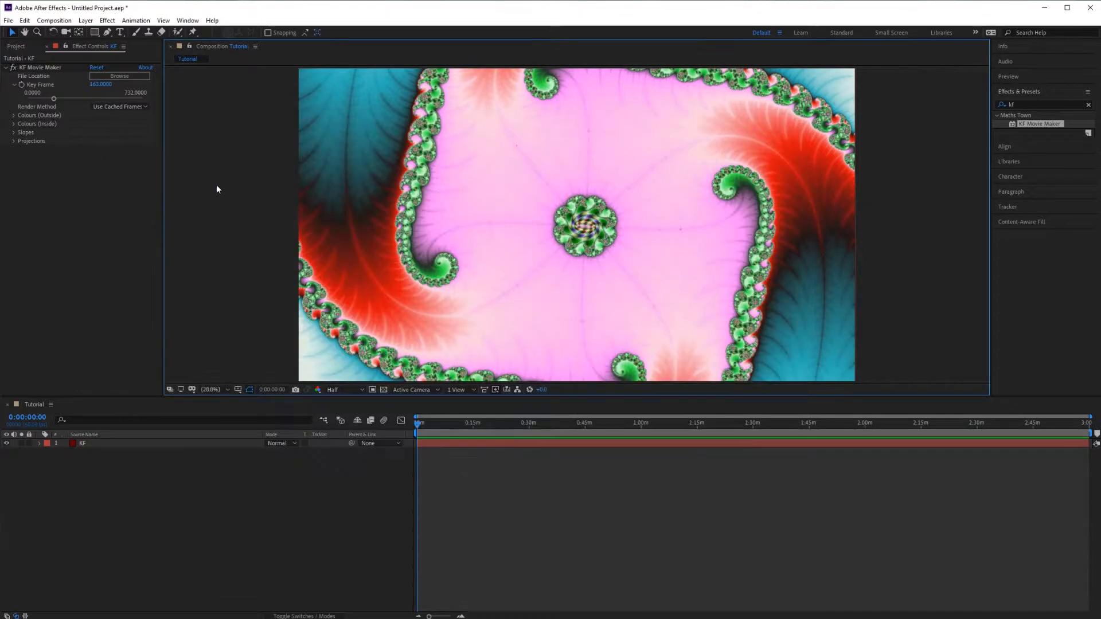
# Step: Set the Tutorial composition's duration to 19 minutes in Composition Settings
pyautogui.click(54, 19)
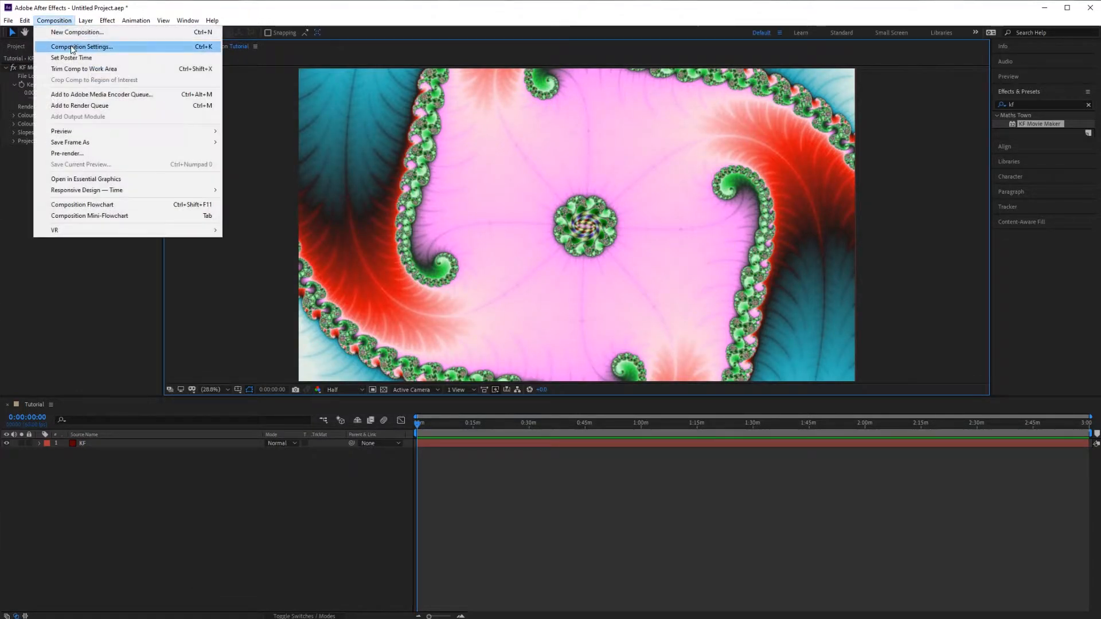
pyautogui.click(80, 46)
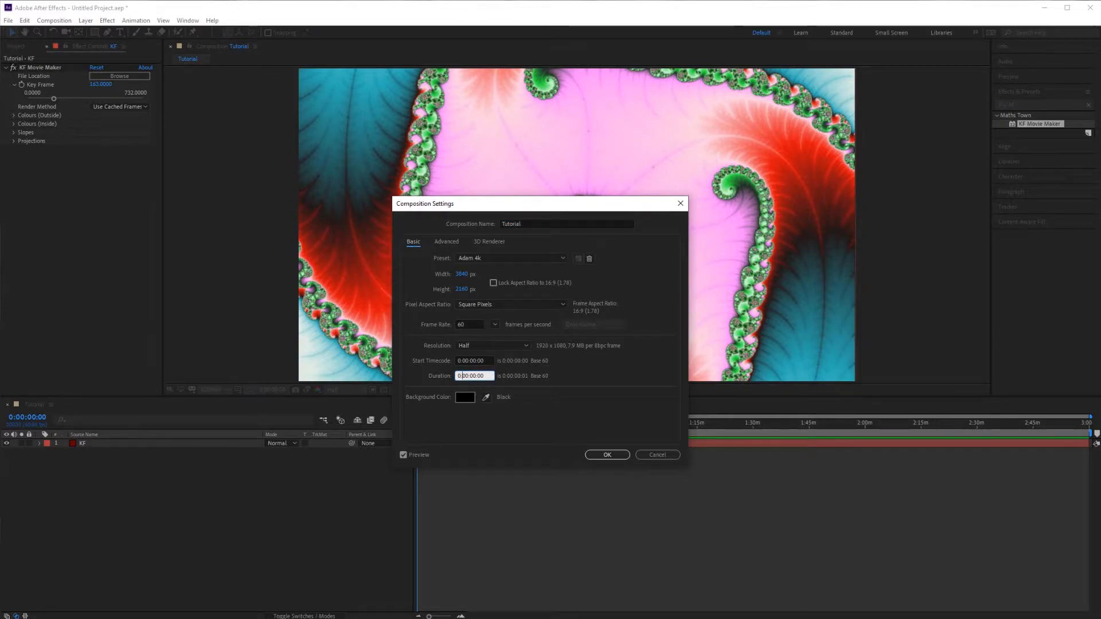
pyautogui.write('0:09:00:00')
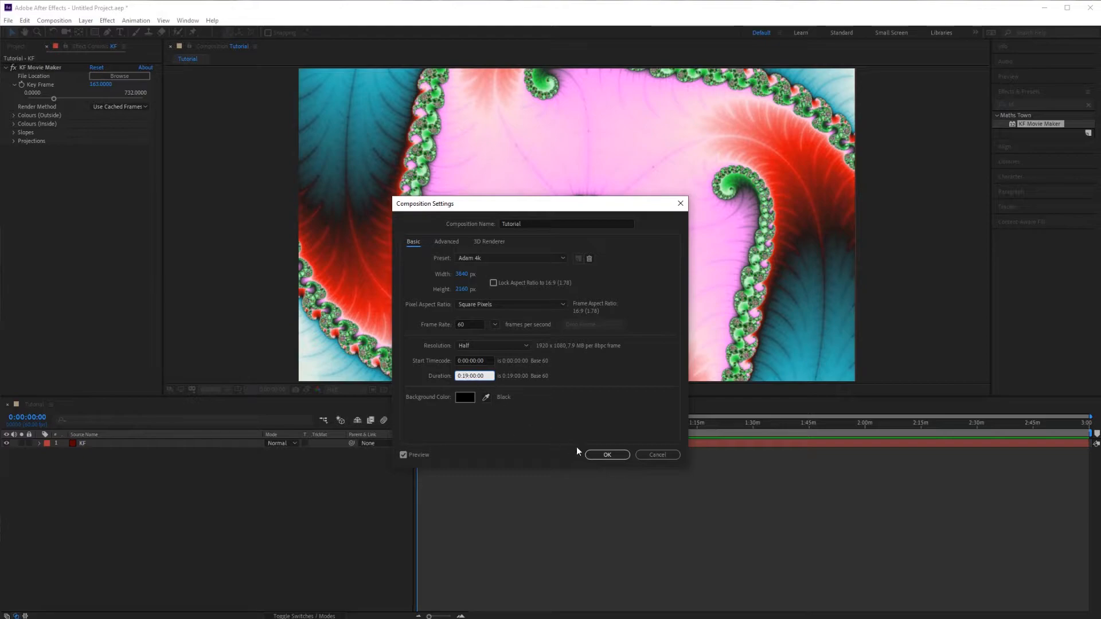
pyautogui.moveTo(605, 454)
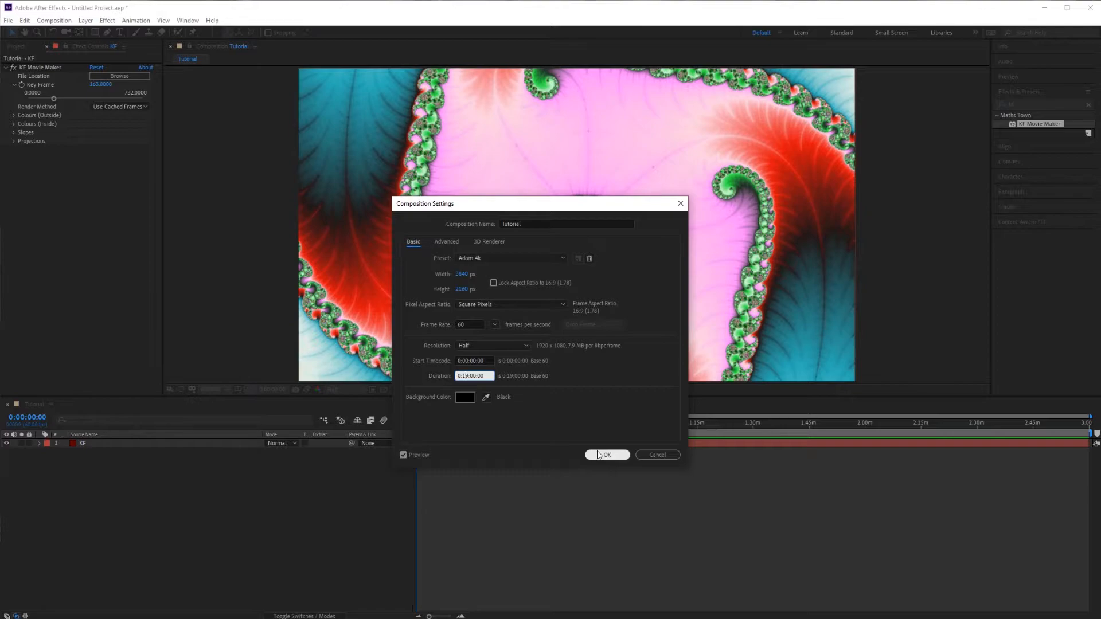
pyautogui.click(605, 455)
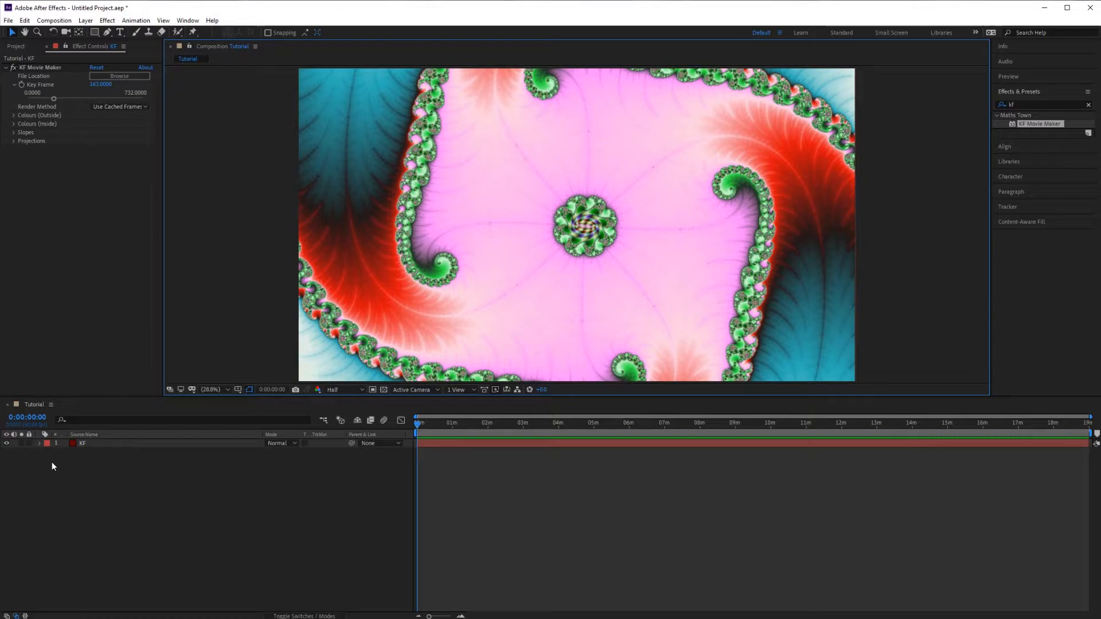
# Step: Keyframe the KF layer's Key Frame value at the start and near the end of the timeline
pyautogui.click(39, 443)
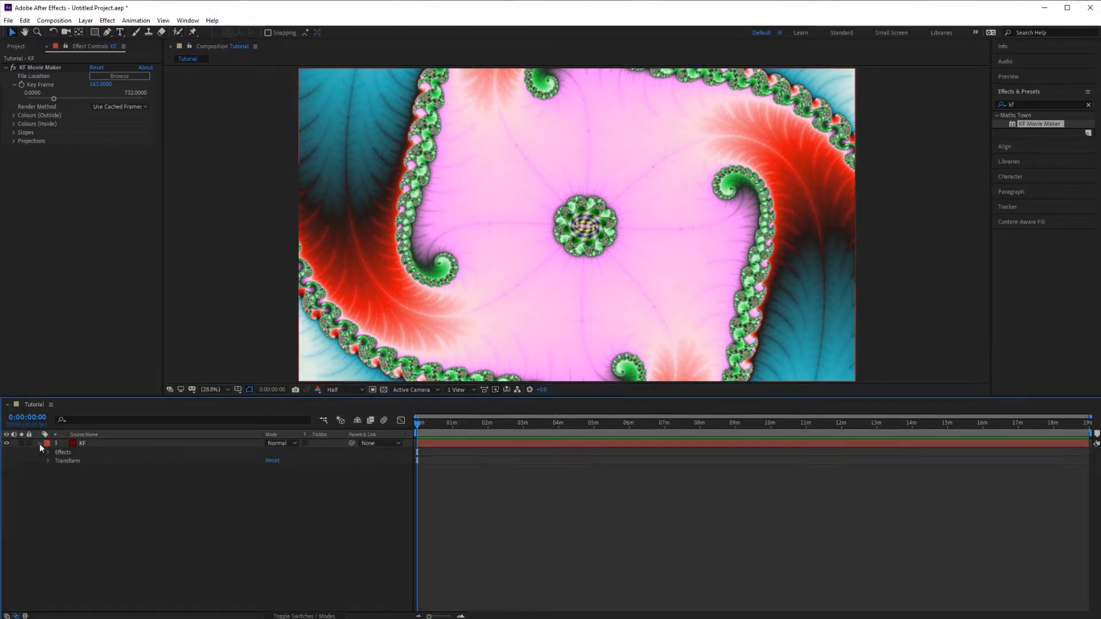
pyautogui.click(48, 451)
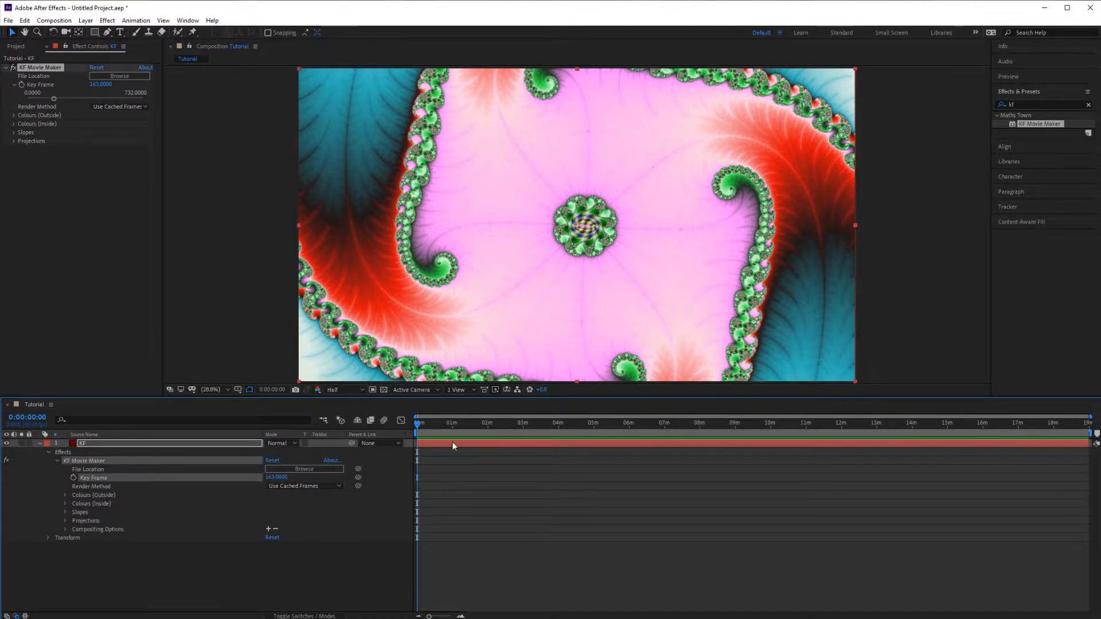
pyautogui.click(419, 423)
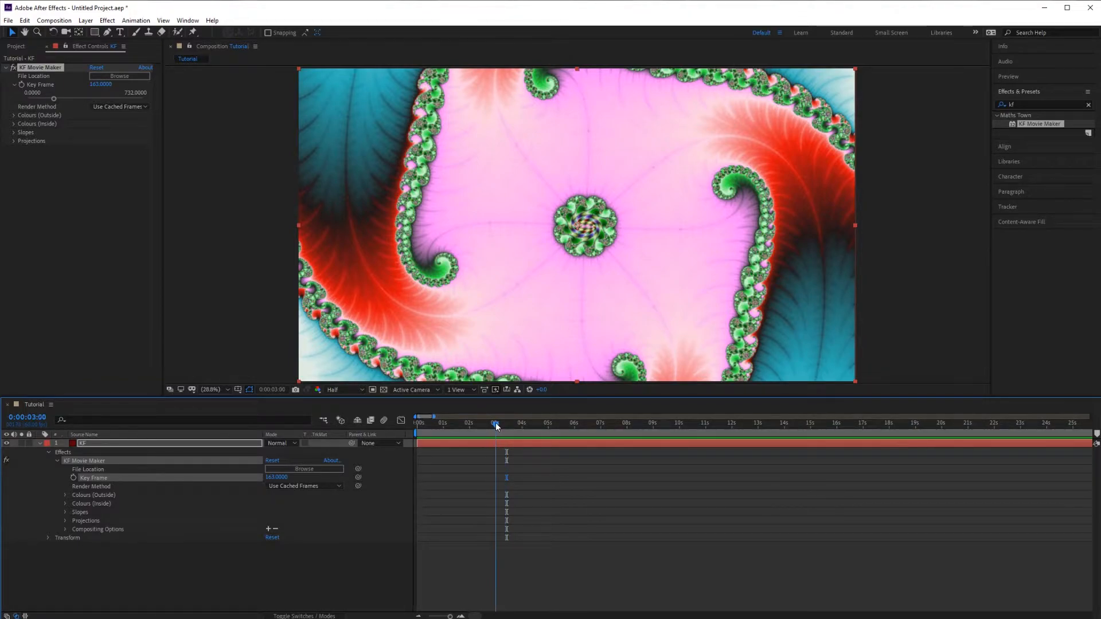
pyautogui.click(496, 424)
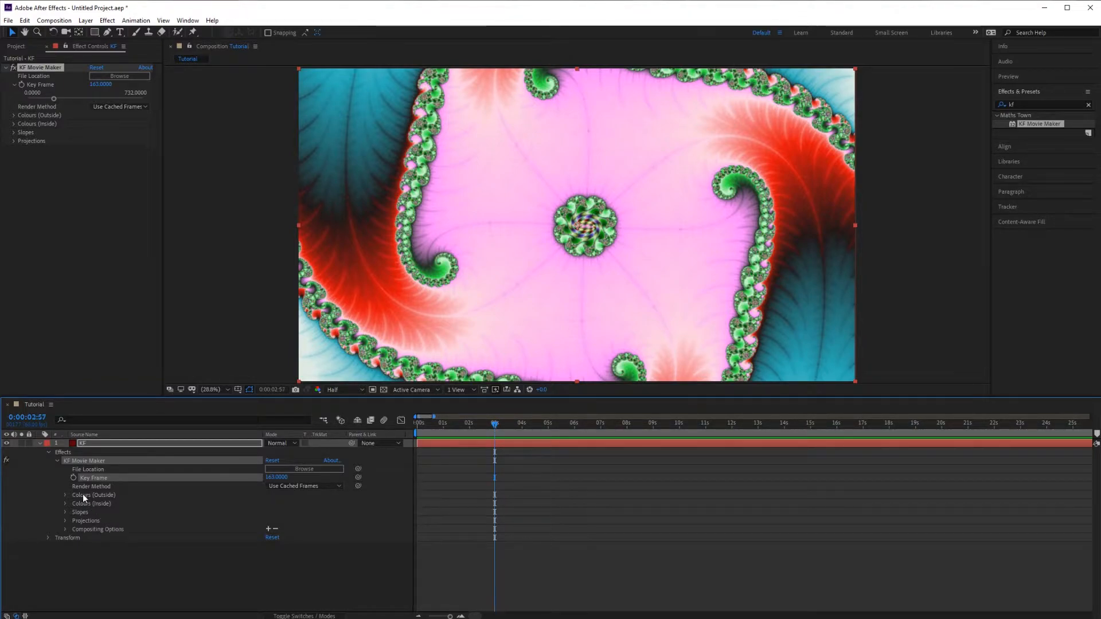
pyautogui.moveTo(73, 480)
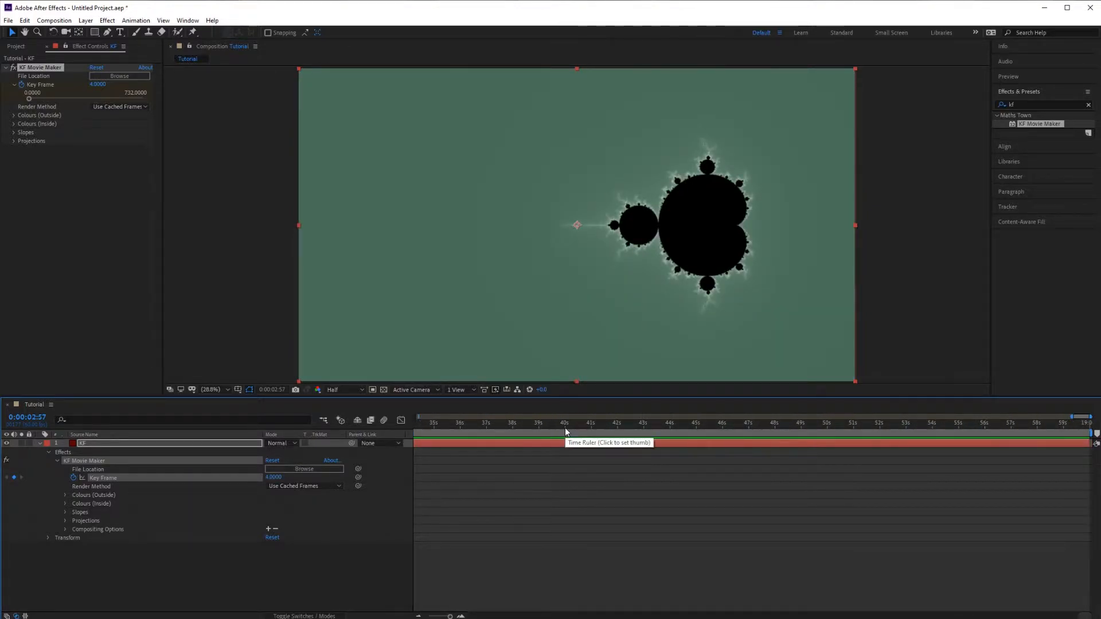
pyautogui.click(566, 423)
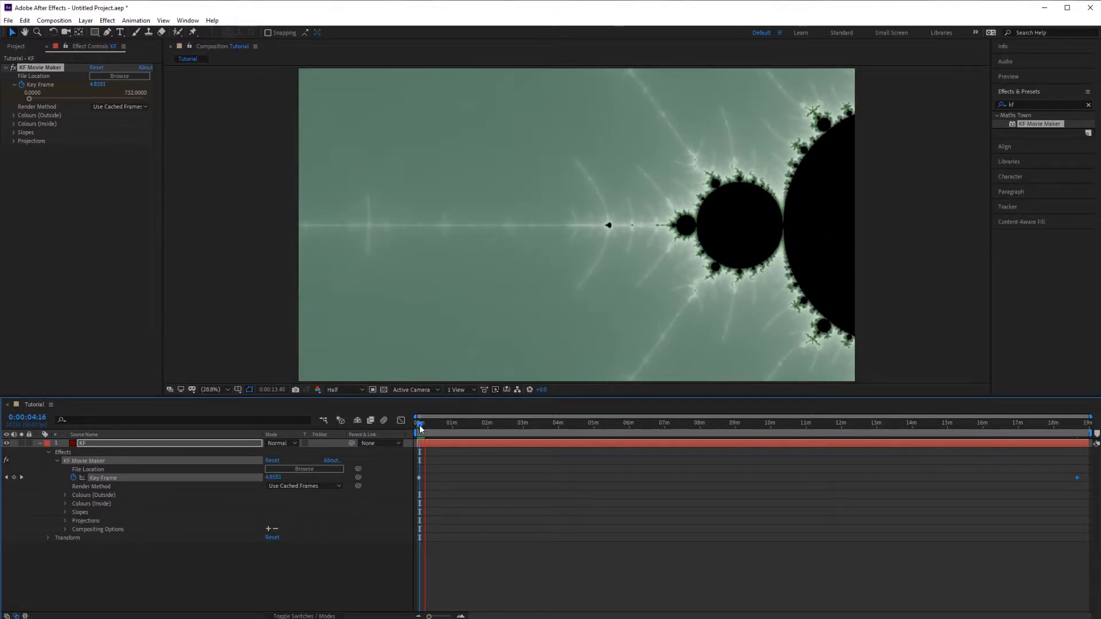
pyautogui.click(420, 423)
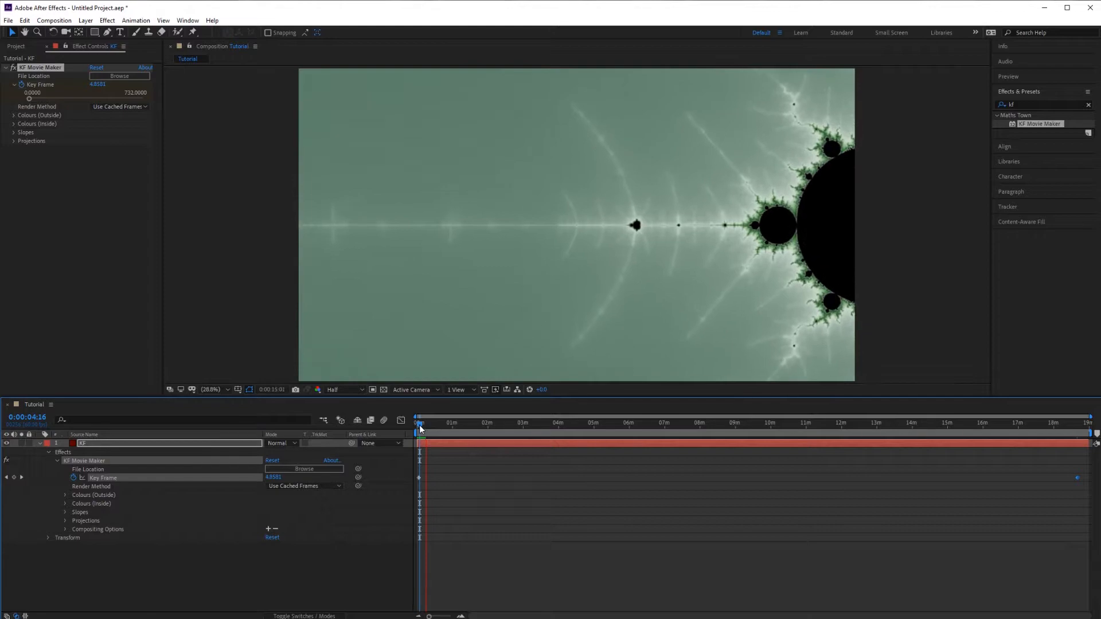
# Step: Bring the seven Sophisticated Strings WAV tracks in above the KF layer, staggered end to end
pyautogui.click(119, 76)
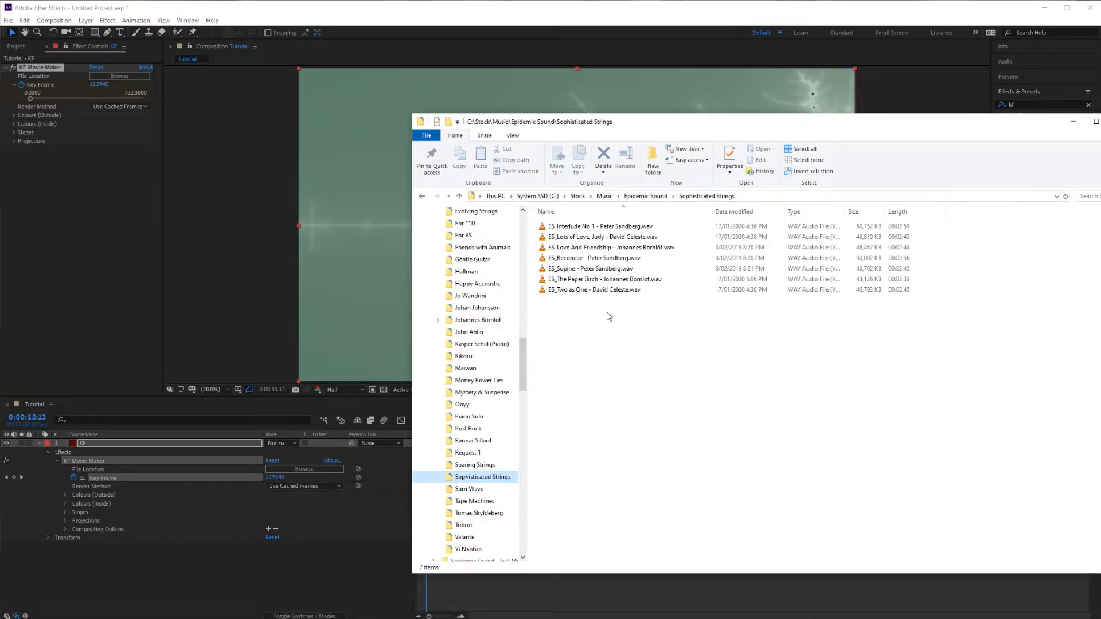
pyautogui.click(600, 226)
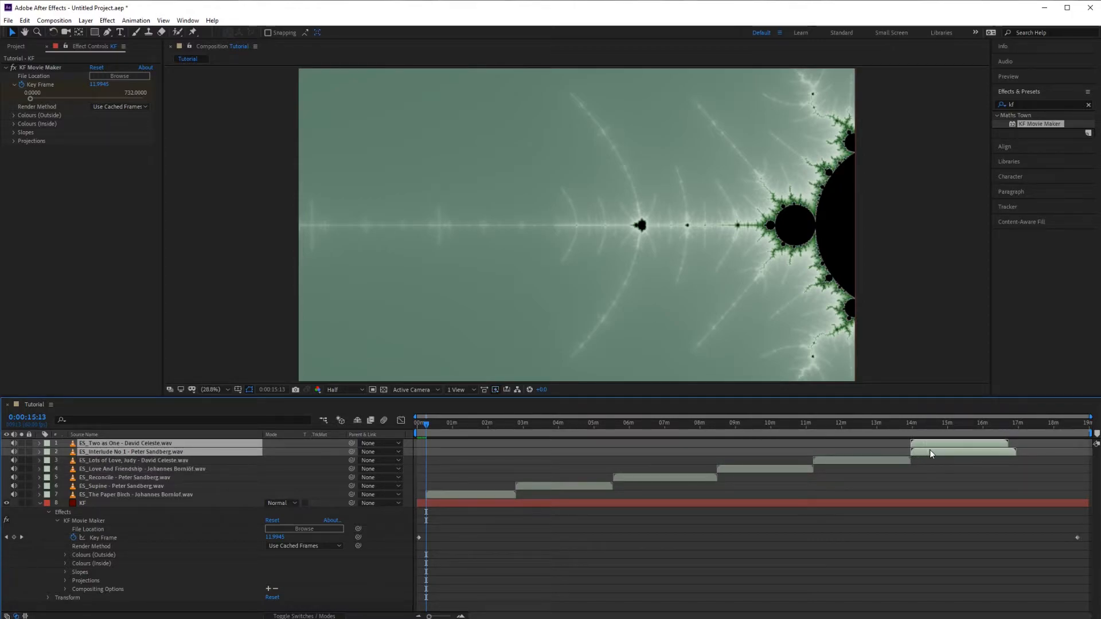
# Step: Delete the Two as One layer and place the final Key Frame of 732 at 16:56 where the music ends
pyautogui.click(125, 442)
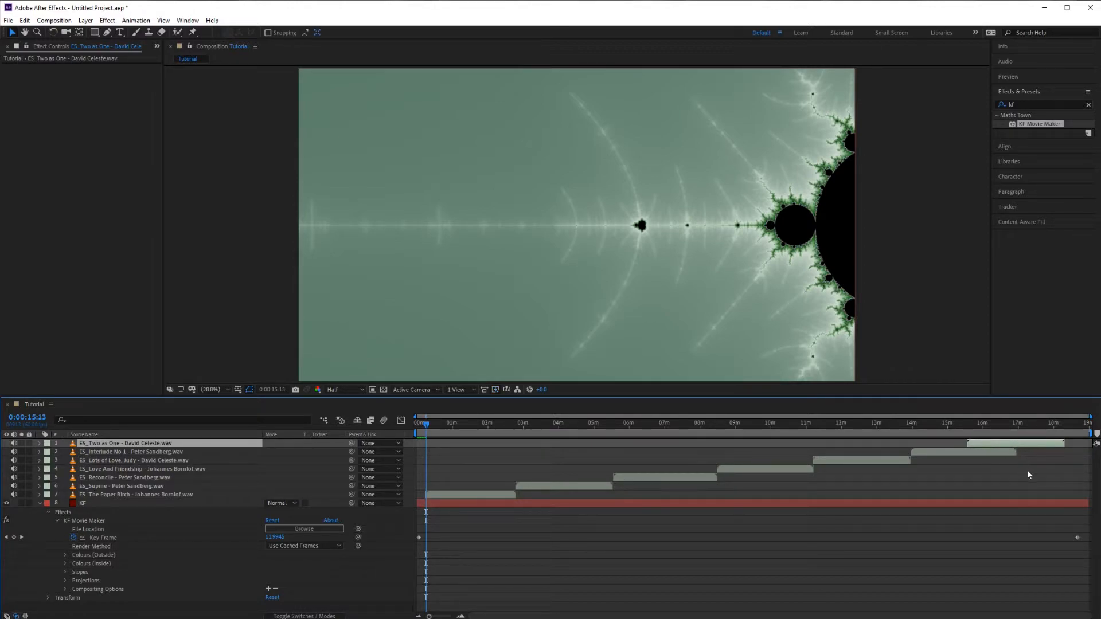
pyautogui.click(1009, 422)
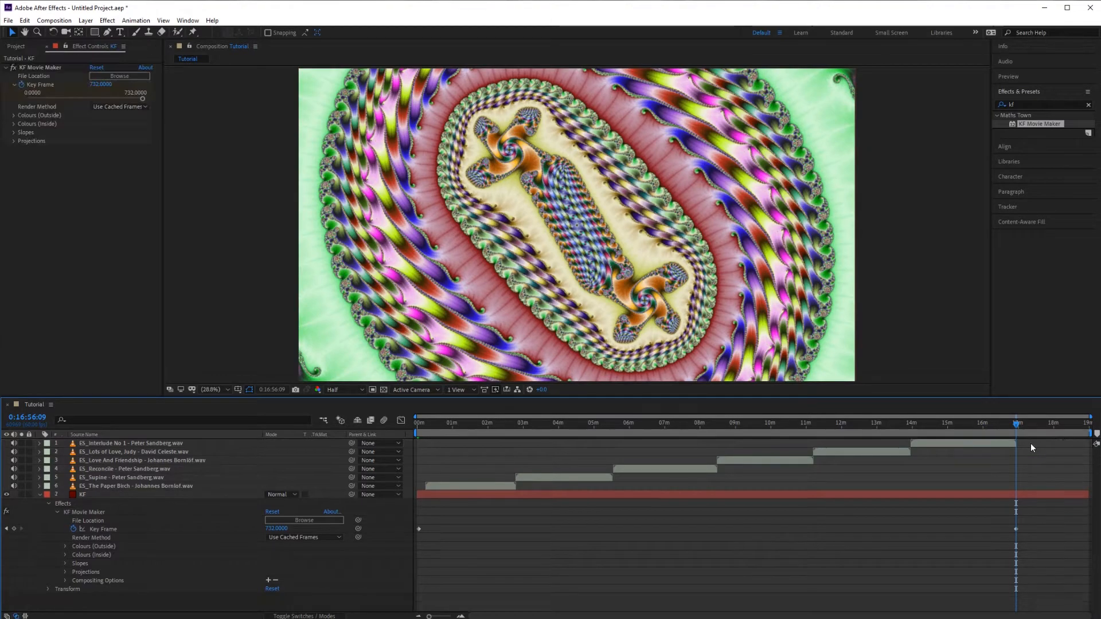
pyautogui.click(54, 20)
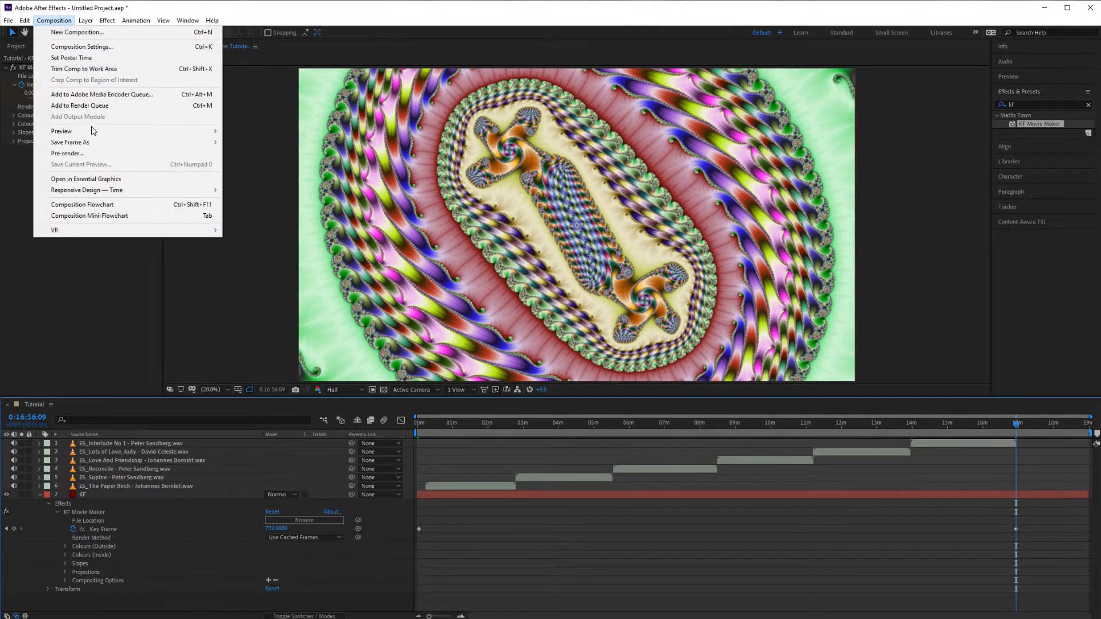
pyautogui.moveTo(82, 46)
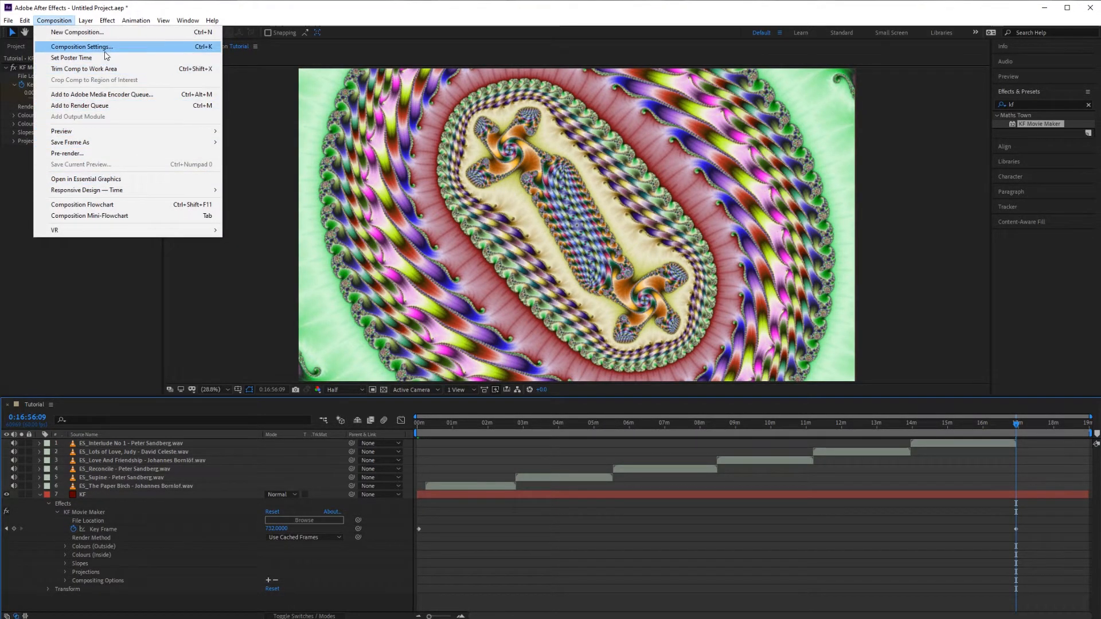
# Step: Confirm the 18-minute 4K 60fps Tutorial composition and save the project as 11 Dimensions.aep
pyautogui.click(81, 46)
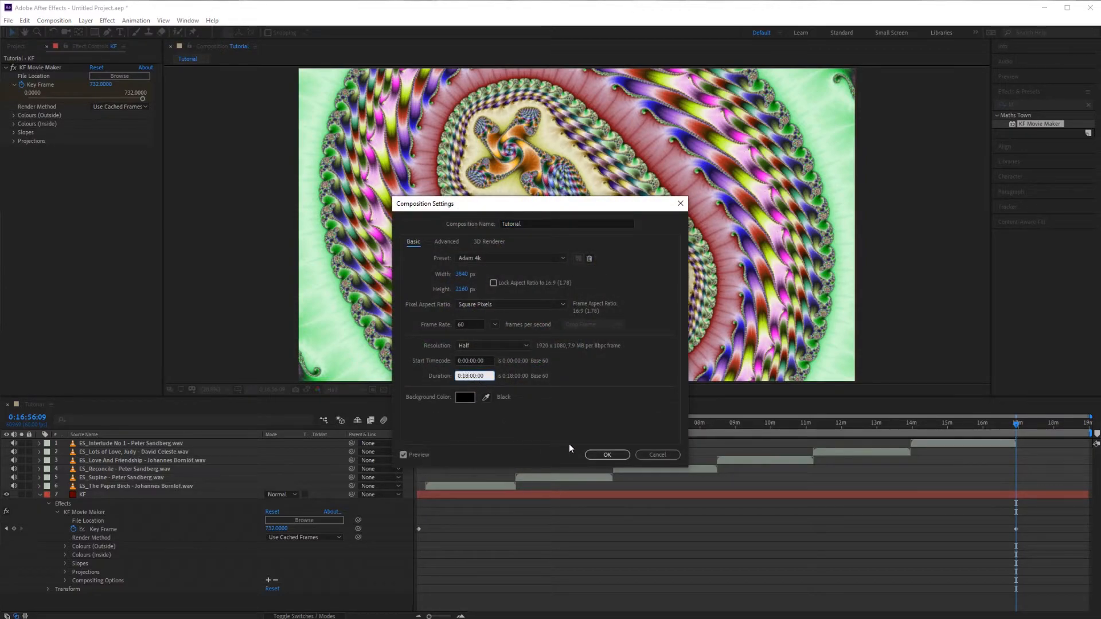
pyautogui.click(605, 455)
pyautogui.write('1')
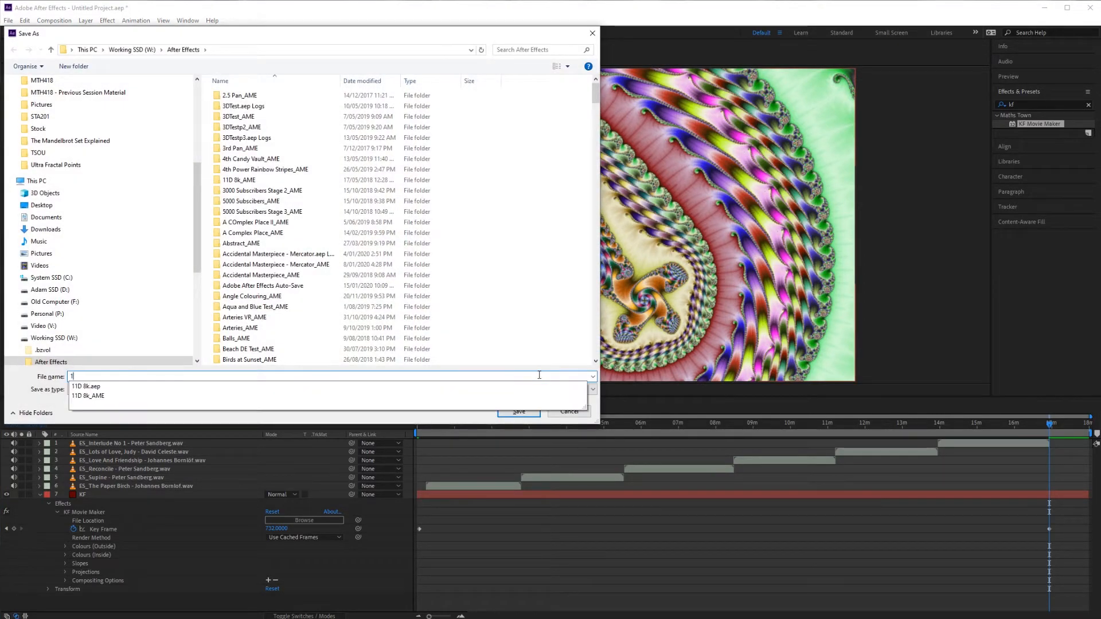
pyautogui.click(517, 412)
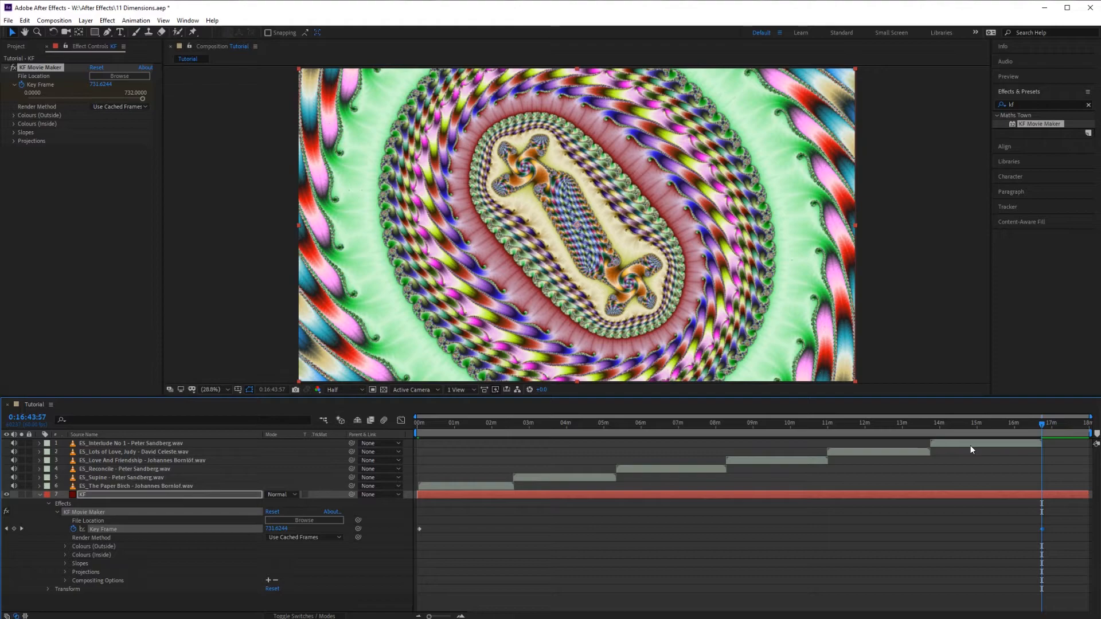
pyautogui.moveTo(180, 207)
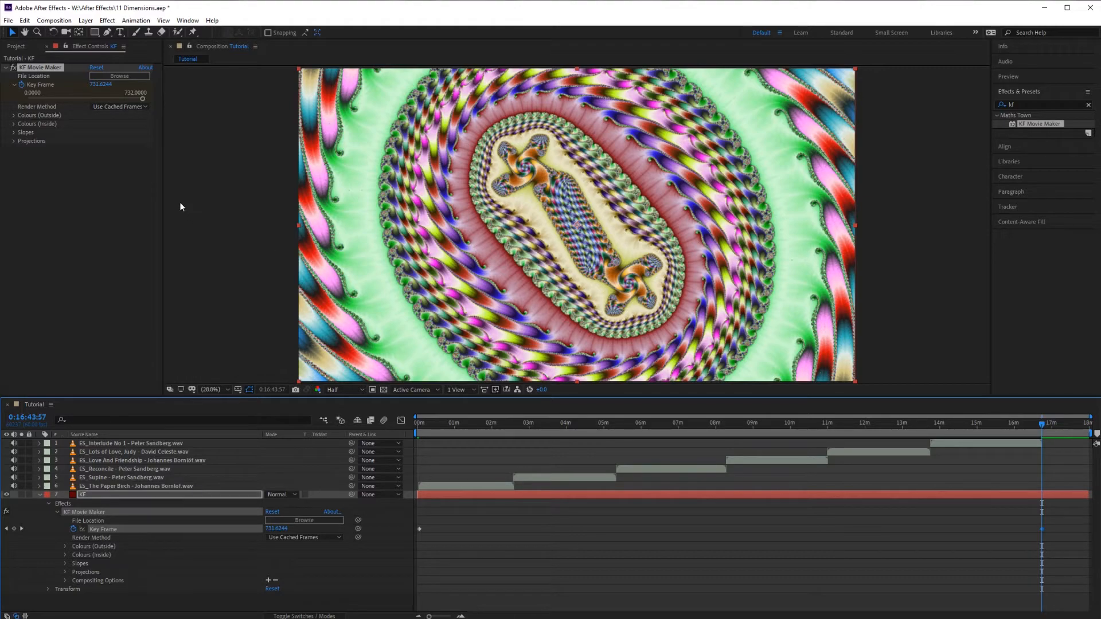
# Step: Send the Tutorial composition to the Adobe Media Encoder queue as an H.264 job
pyautogui.click(53, 19)
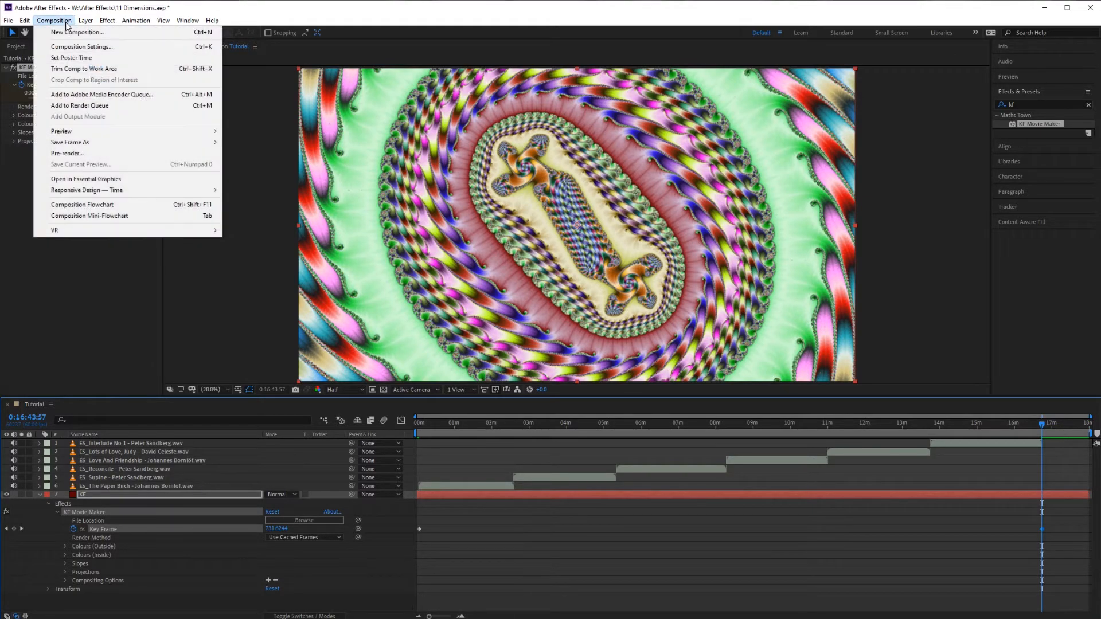
pyautogui.moveTo(102, 94)
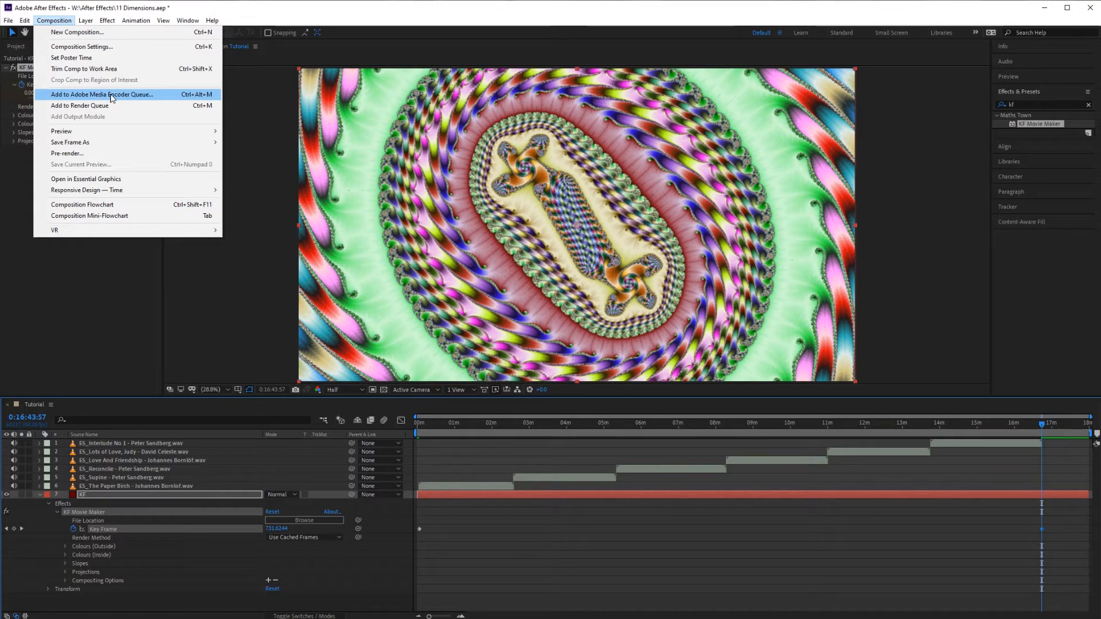
pyautogui.moveTo(80, 105)
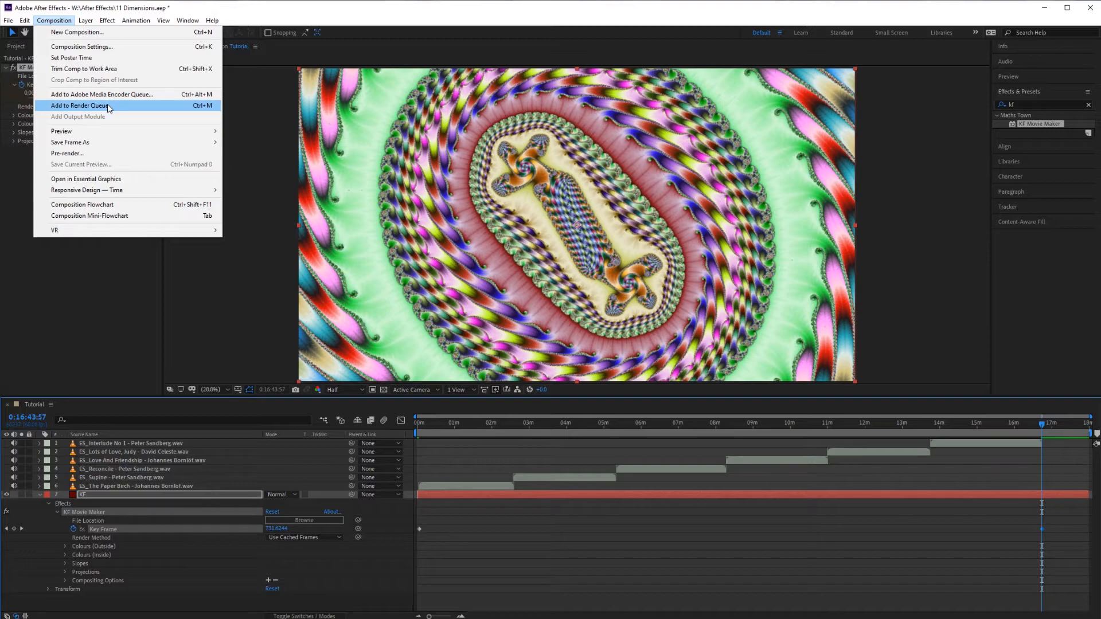
pyautogui.moveTo(102, 94)
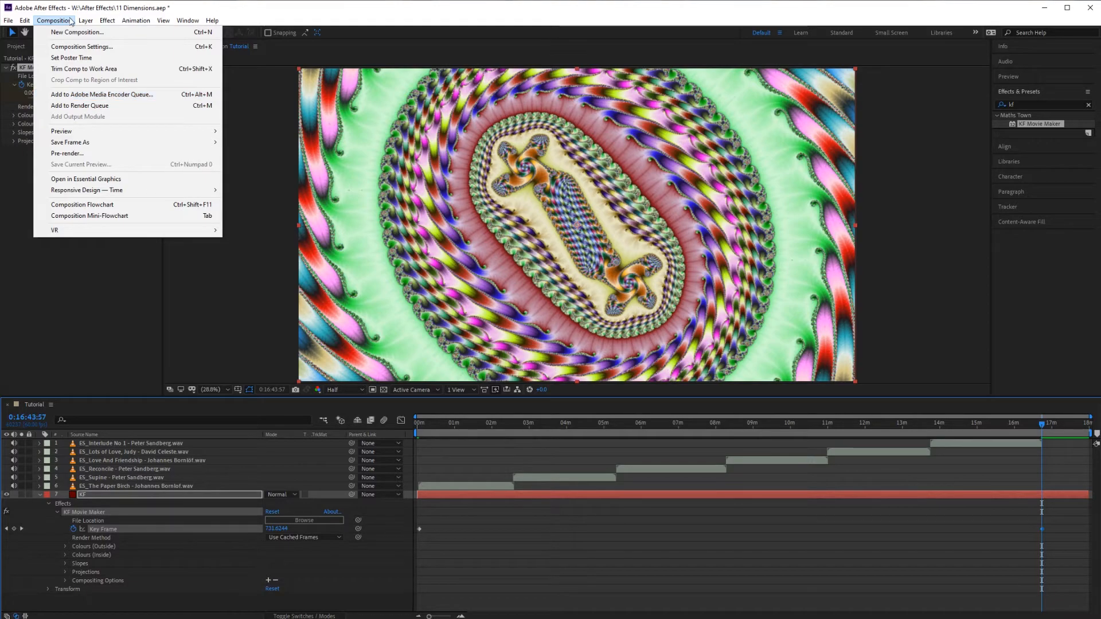
pyautogui.moveTo(102, 94)
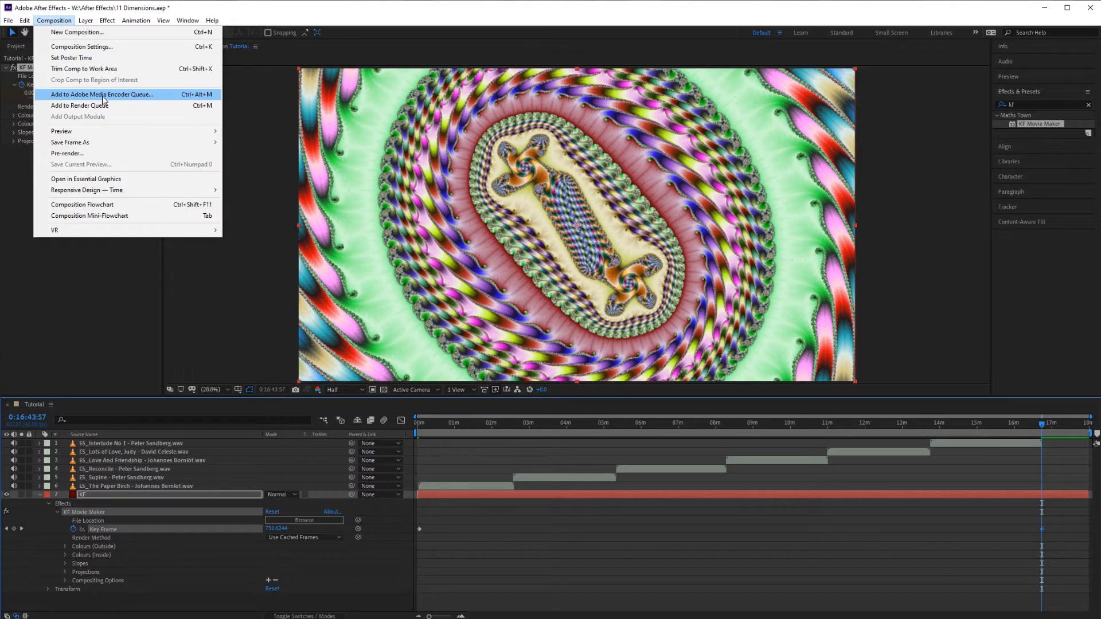
pyautogui.click(102, 94)
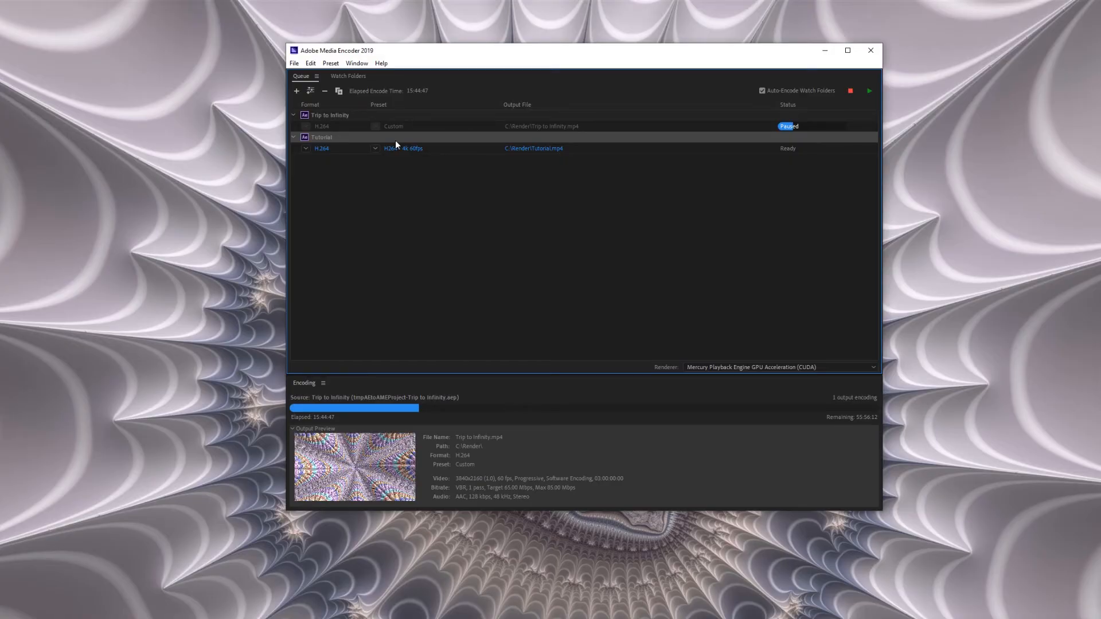
pyautogui.moveTo(397, 156)
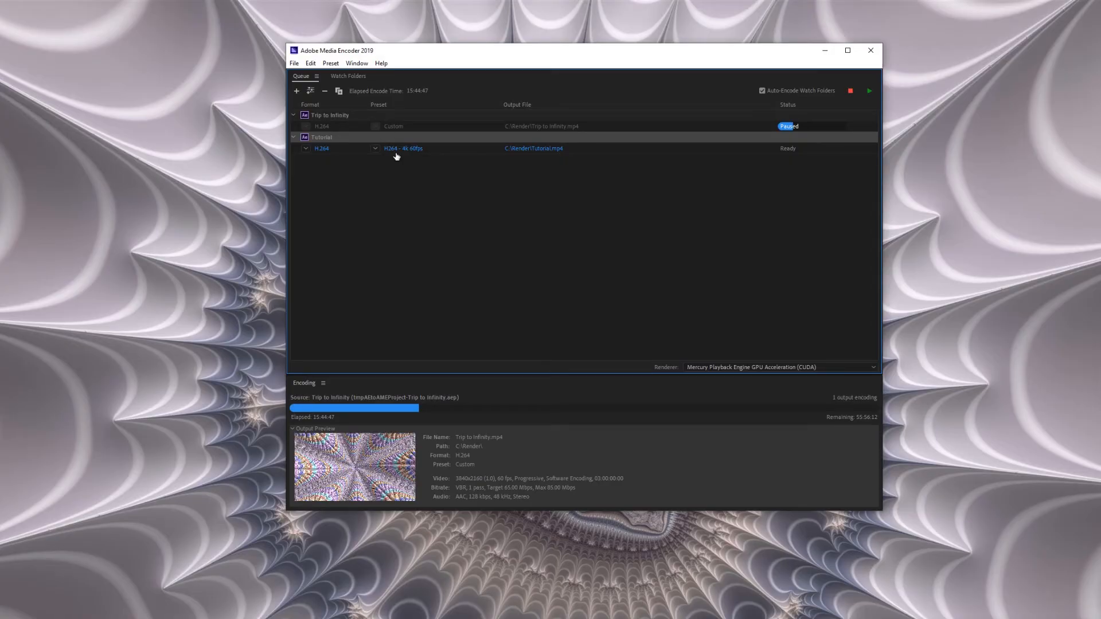
pyautogui.moveTo(397, 148)
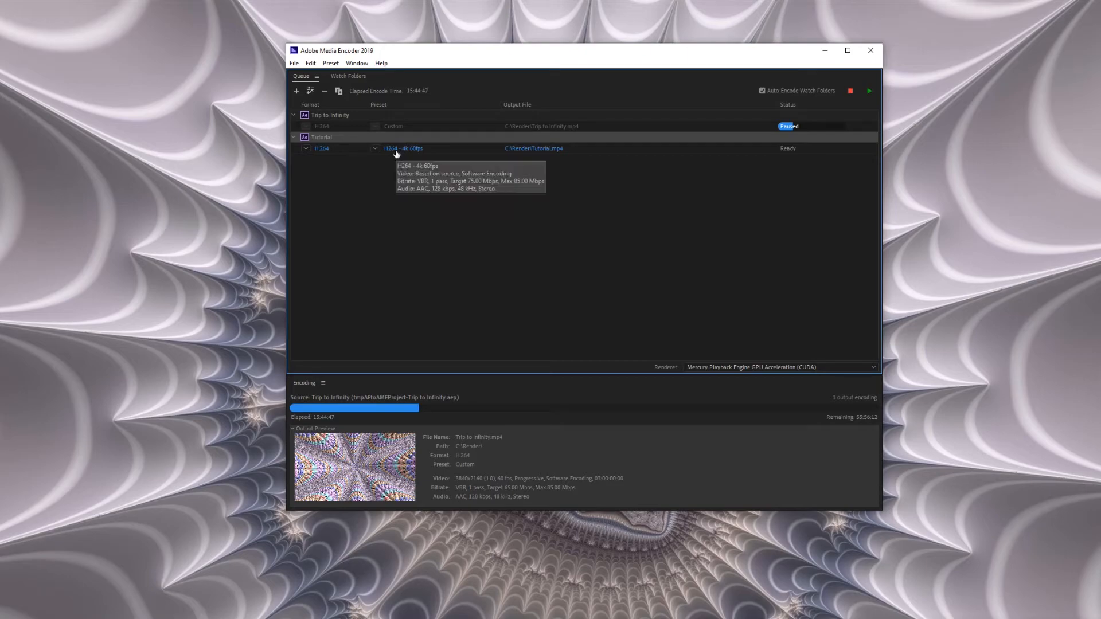
pyautogui.moveTo(414, 168)
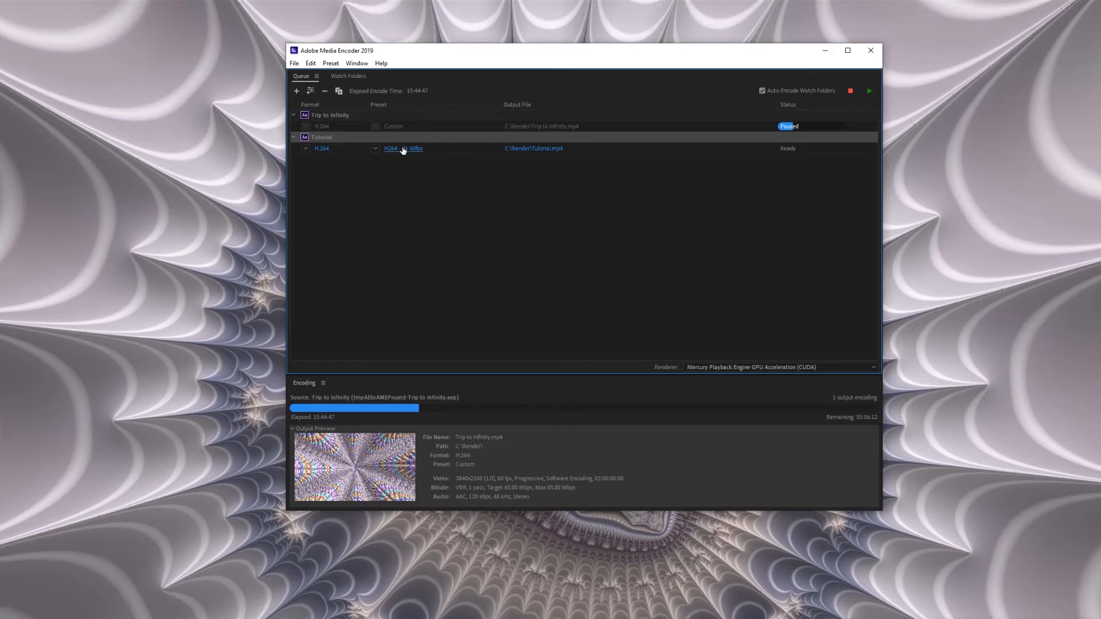
# Step: Bring up Export Settings for the queued Tutorial item via its H264 - 4k 60fps preset link
pyautogui.click(401, 148)
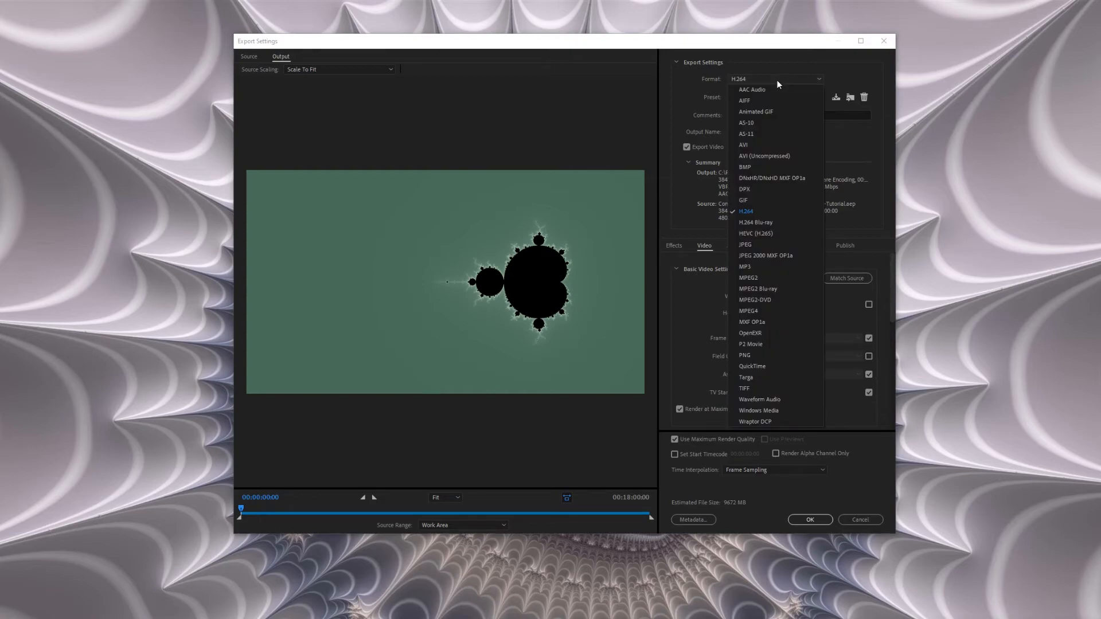
# Step: Keep H.264 with VBR 1-pass 75/85 Mbps bitrates and accept the export settings
pyautogui.click(746, 211)
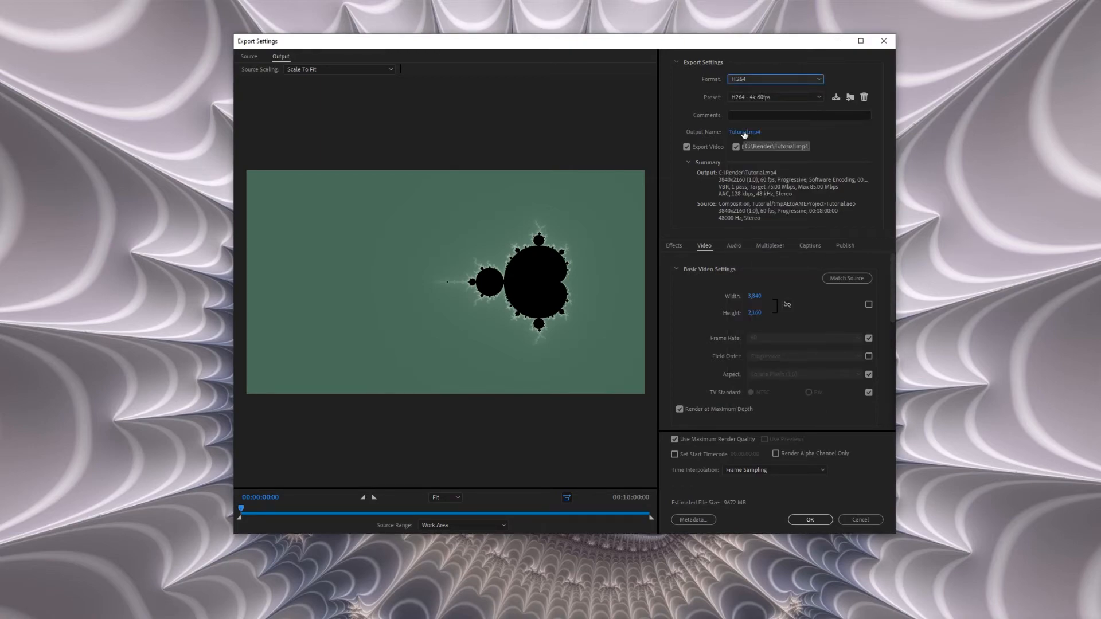
pyautogui.scroll(-3)
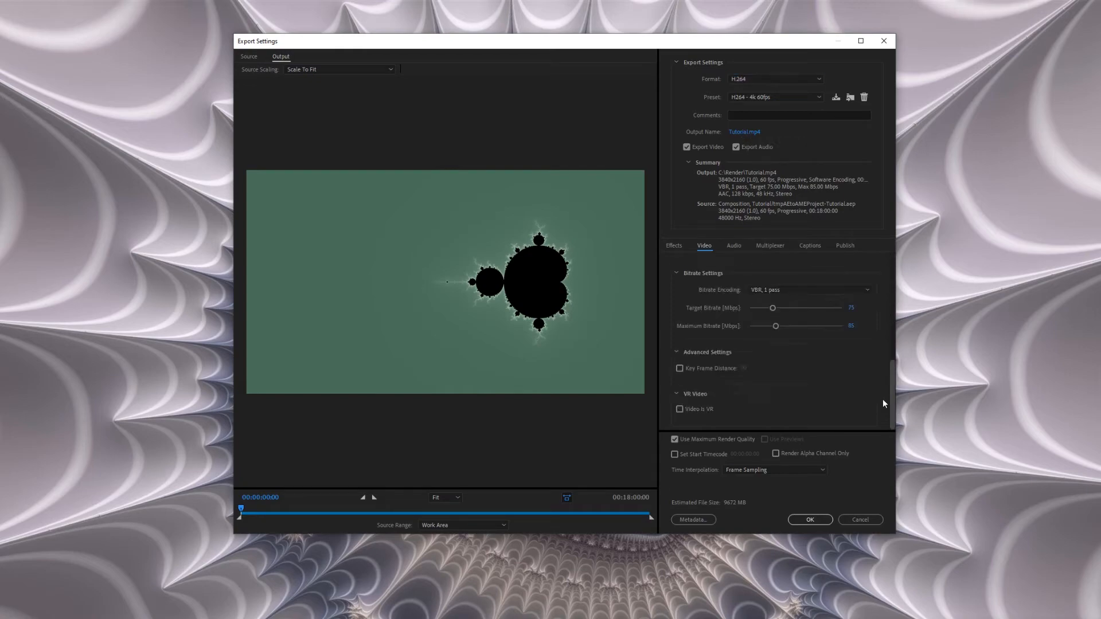
pyautogui.scroll(3)
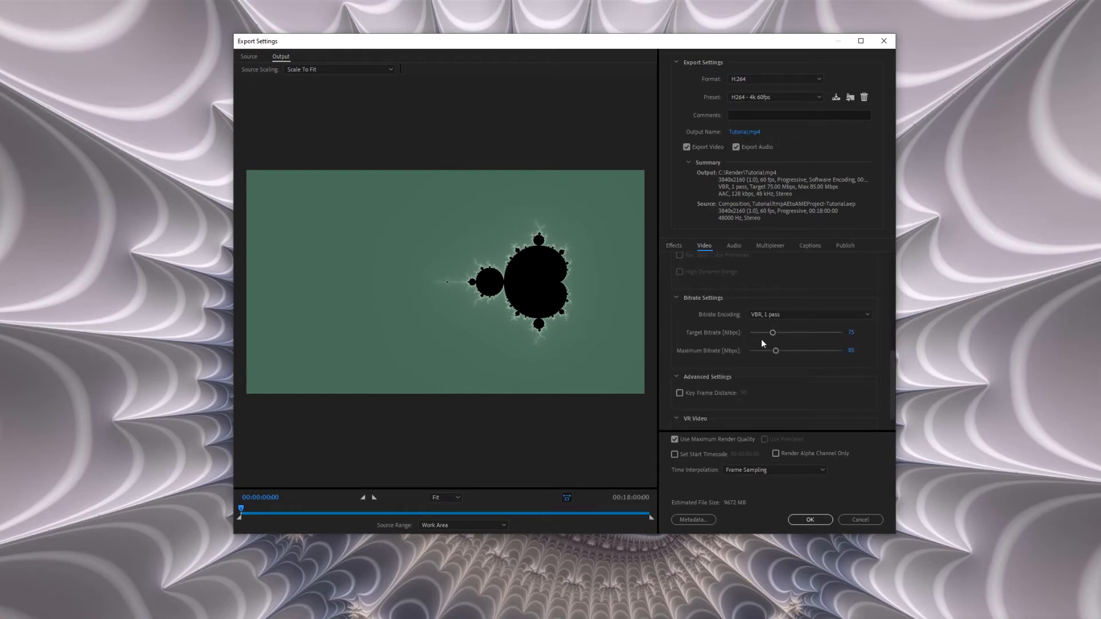
pyautogui.moveTo(820, 345)
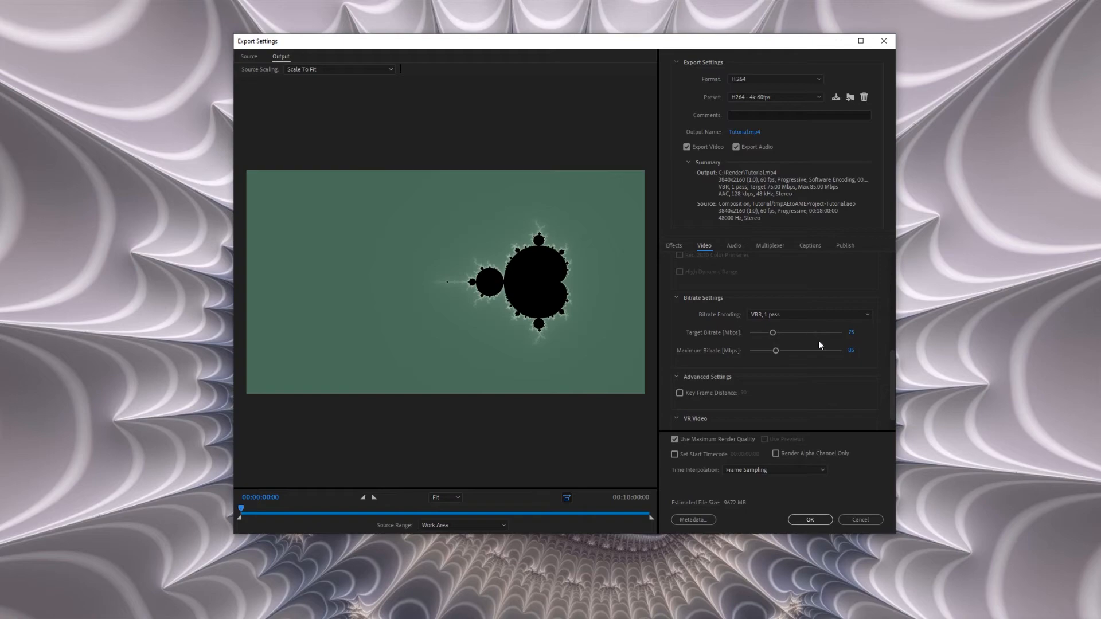
pyautogui.moveTo(829, 345)
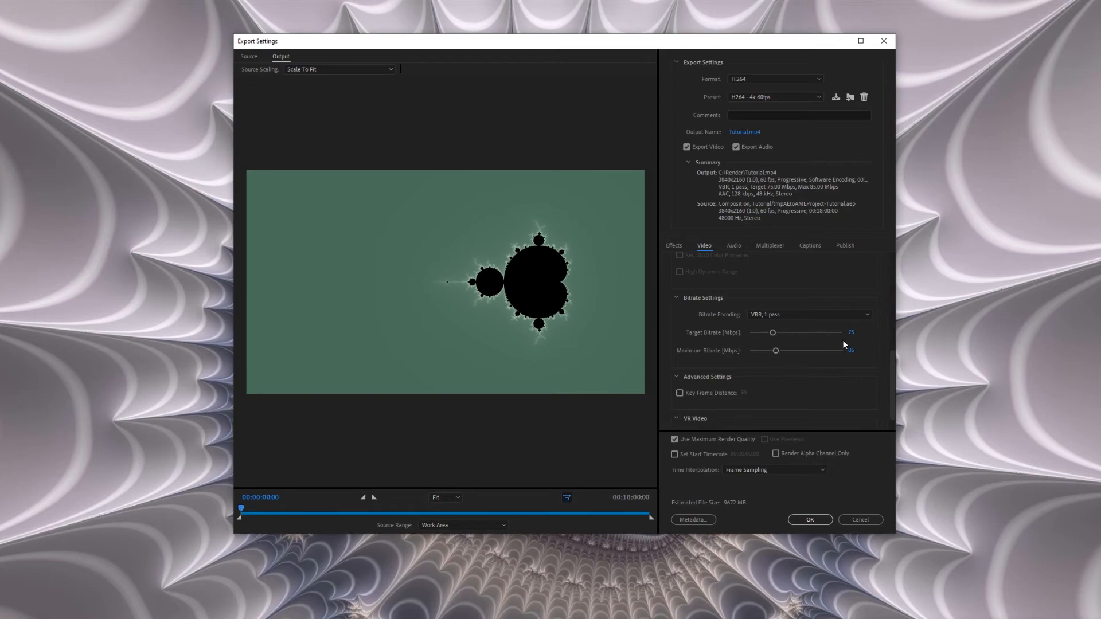
pyautogui.moveTo(845, 346)
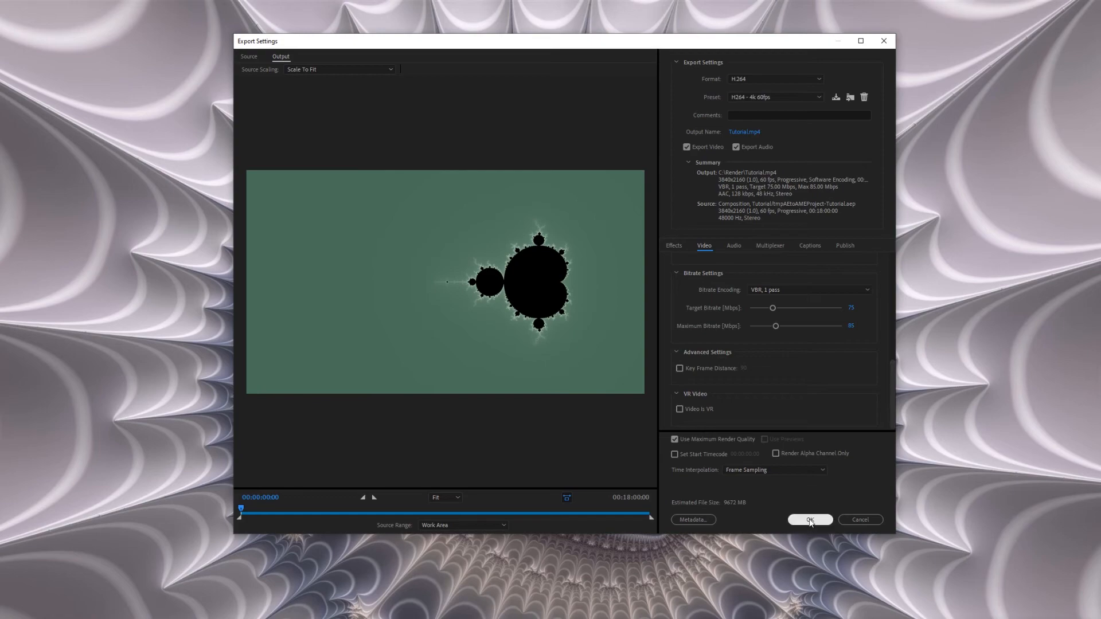
pyautogui.click(809, 519)
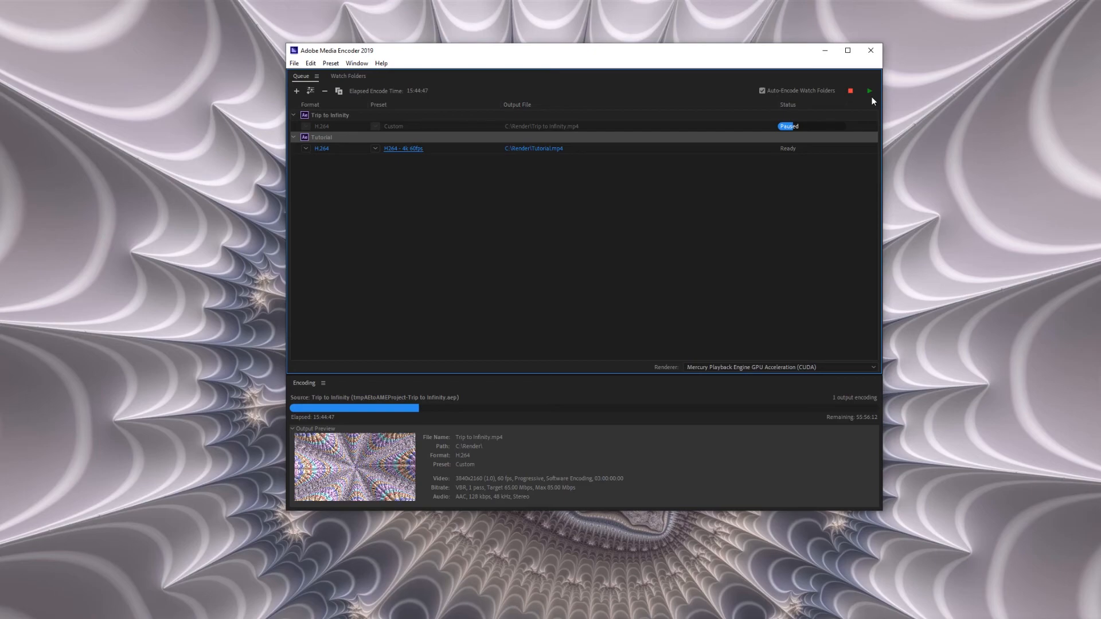
pyautogui.moveTo(1017, 518)
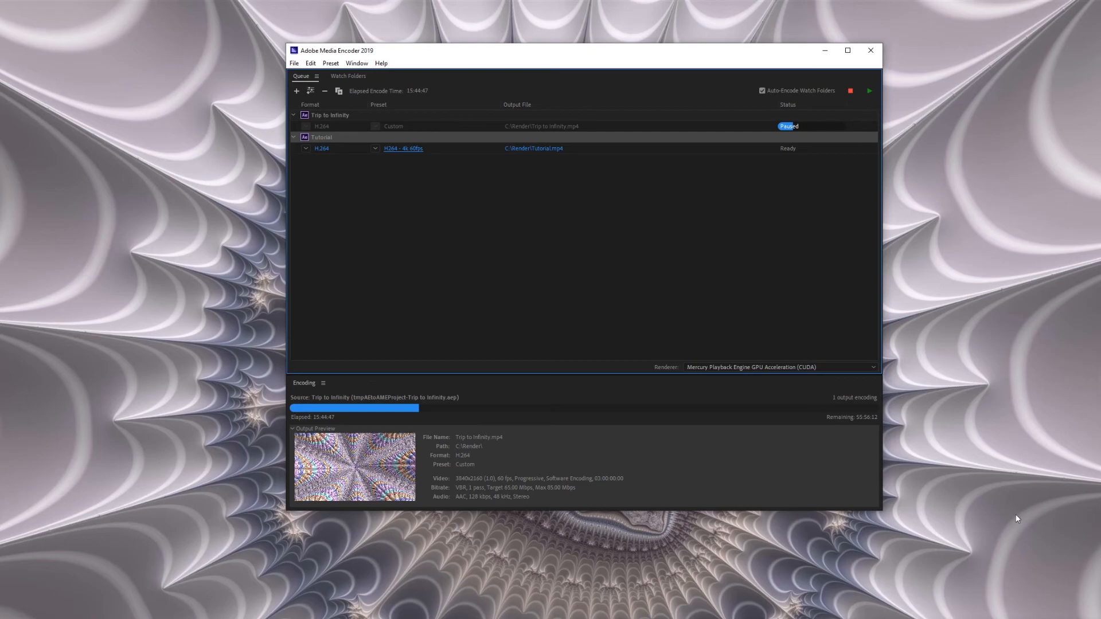
pyautogui.moveTo(951, 345)
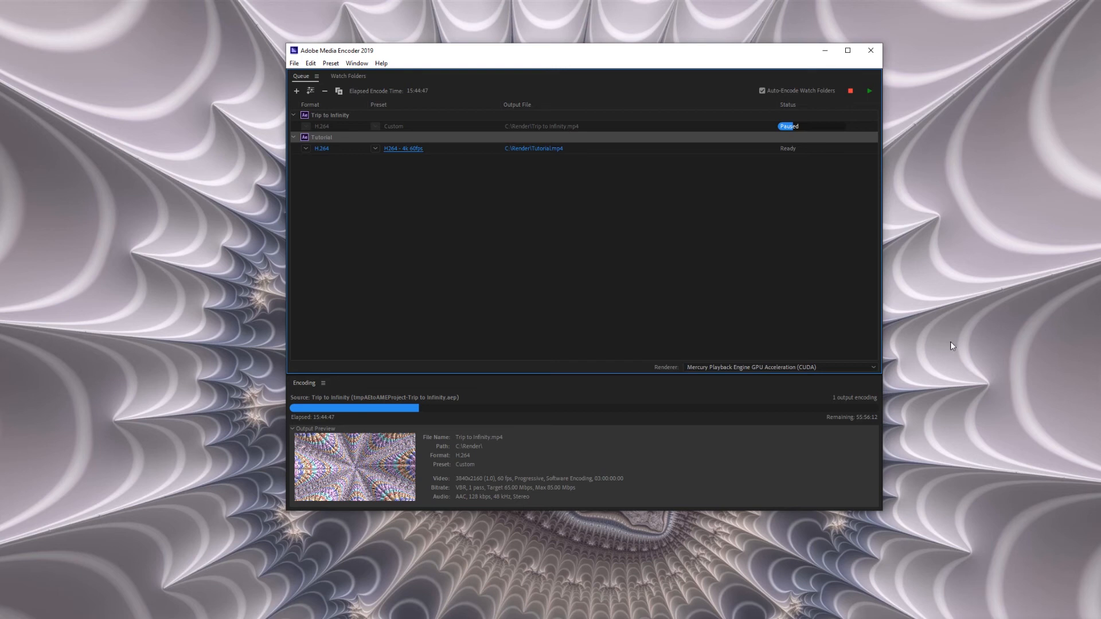